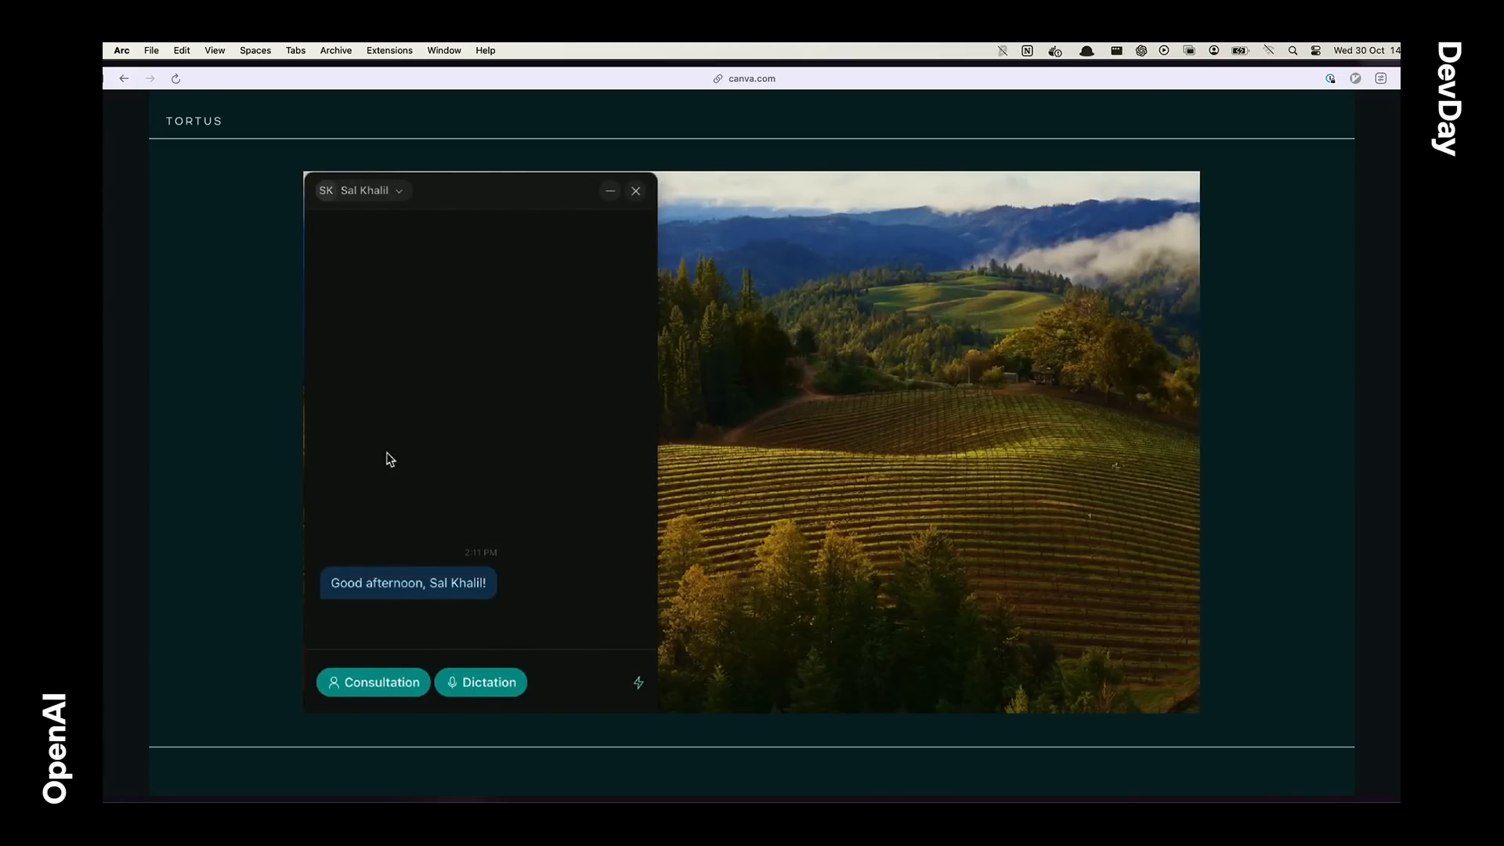
# Step: Start a new consultation, record the patient context note by microphone, then stop listening
pyautogui.click(381, 681)
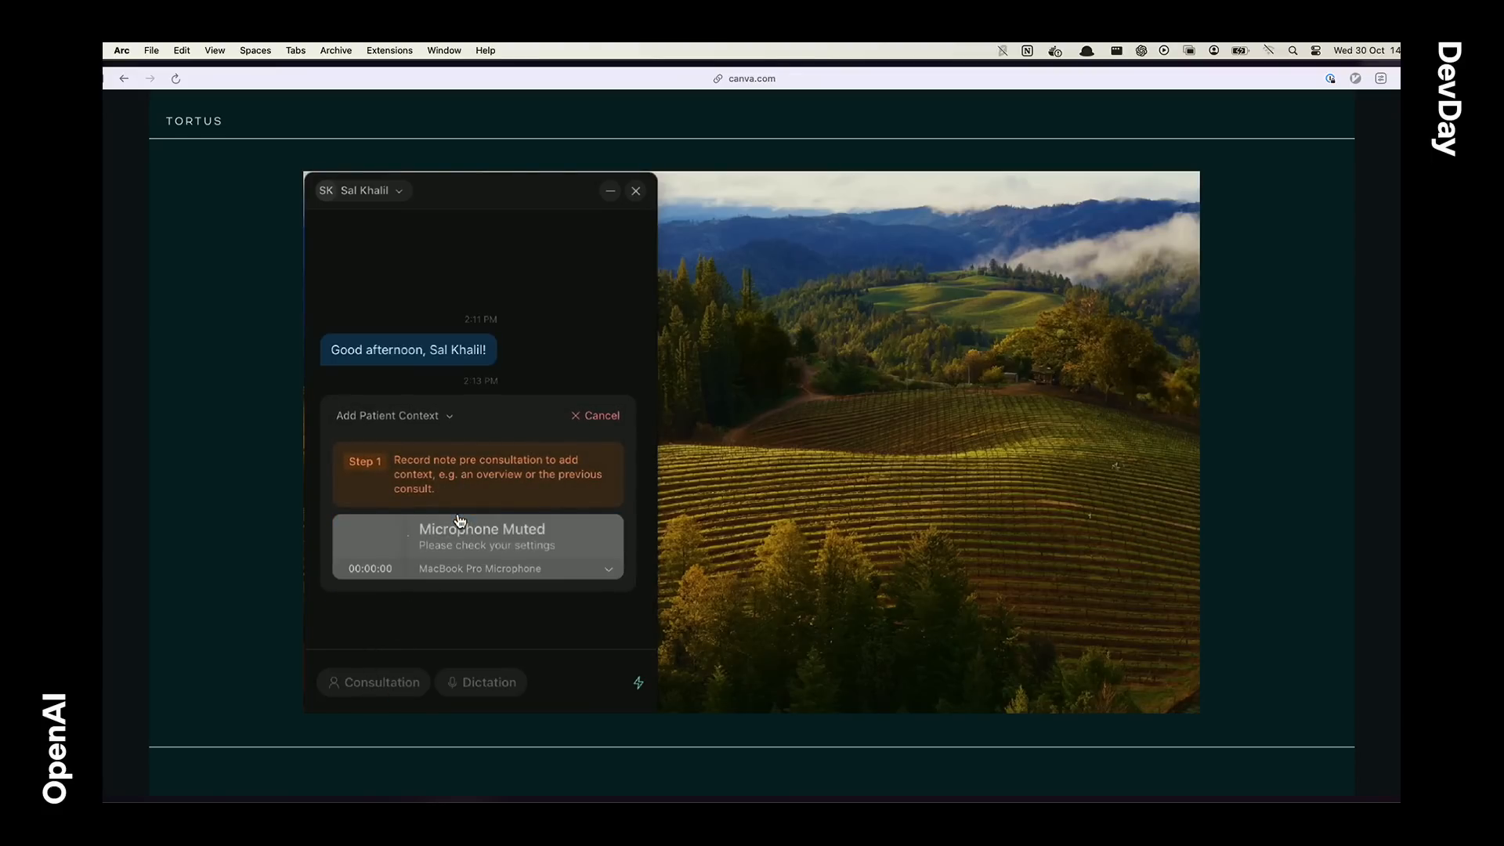
pyautogui.click(477, 549)
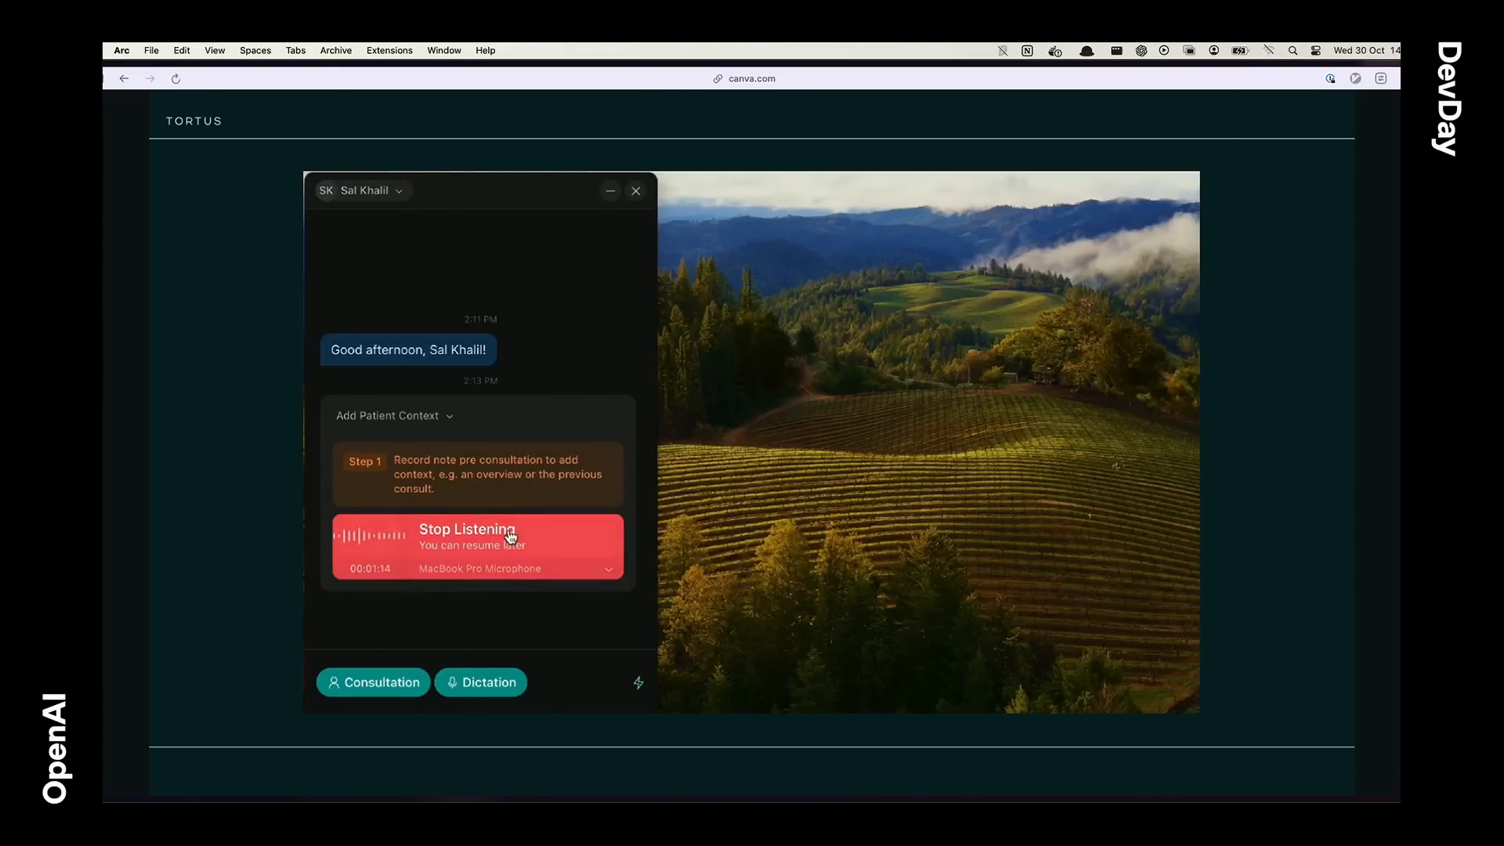
pyautogui.click(476, 547)
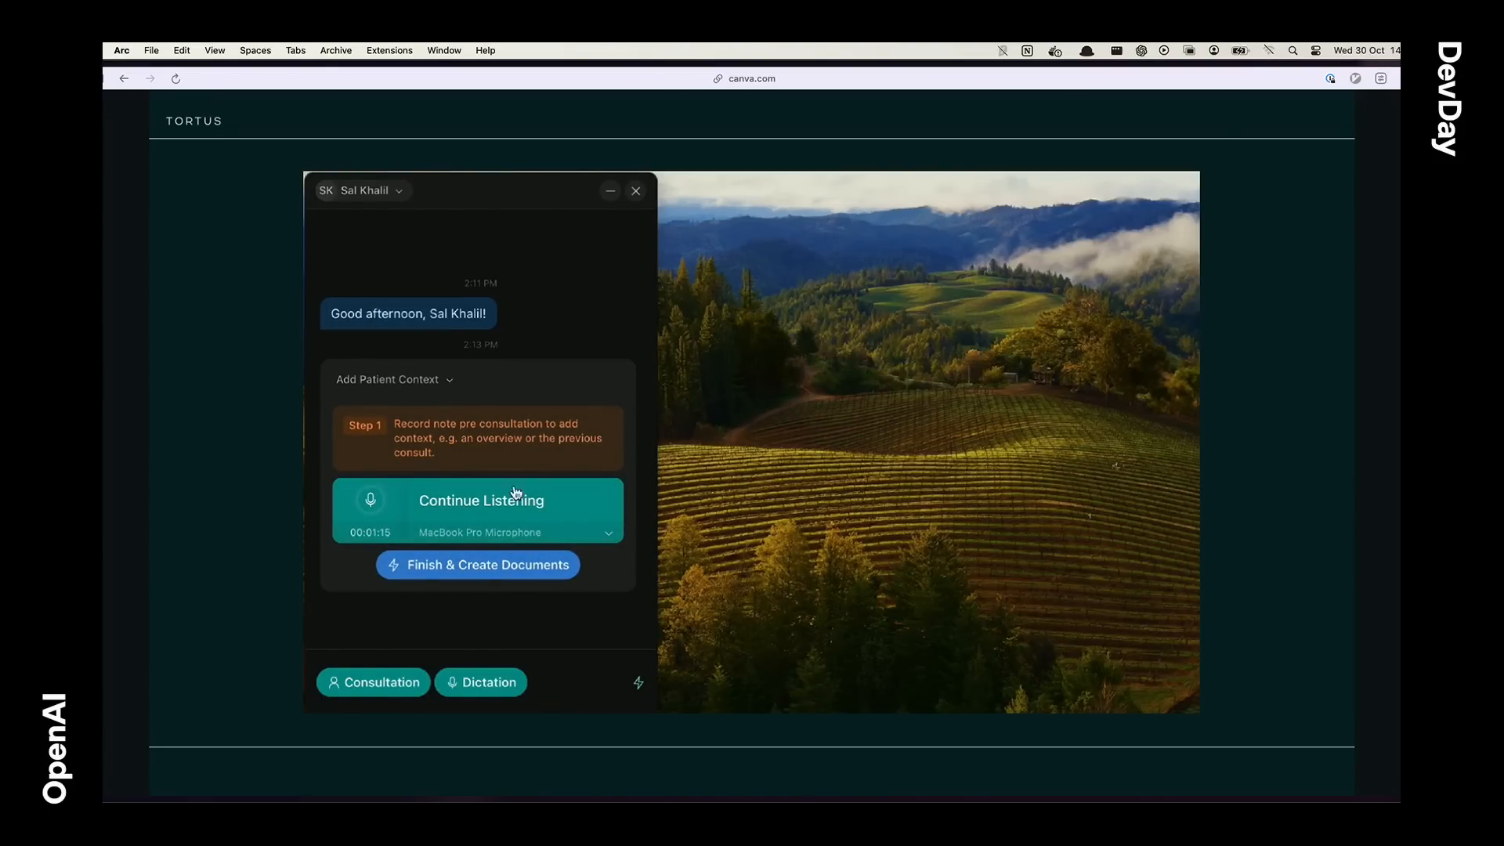
# Step: Finish and create documents, then review the SOAP note summary, highlighting the nausea sentence and Dialysis
pyautogui.click(477, 564)
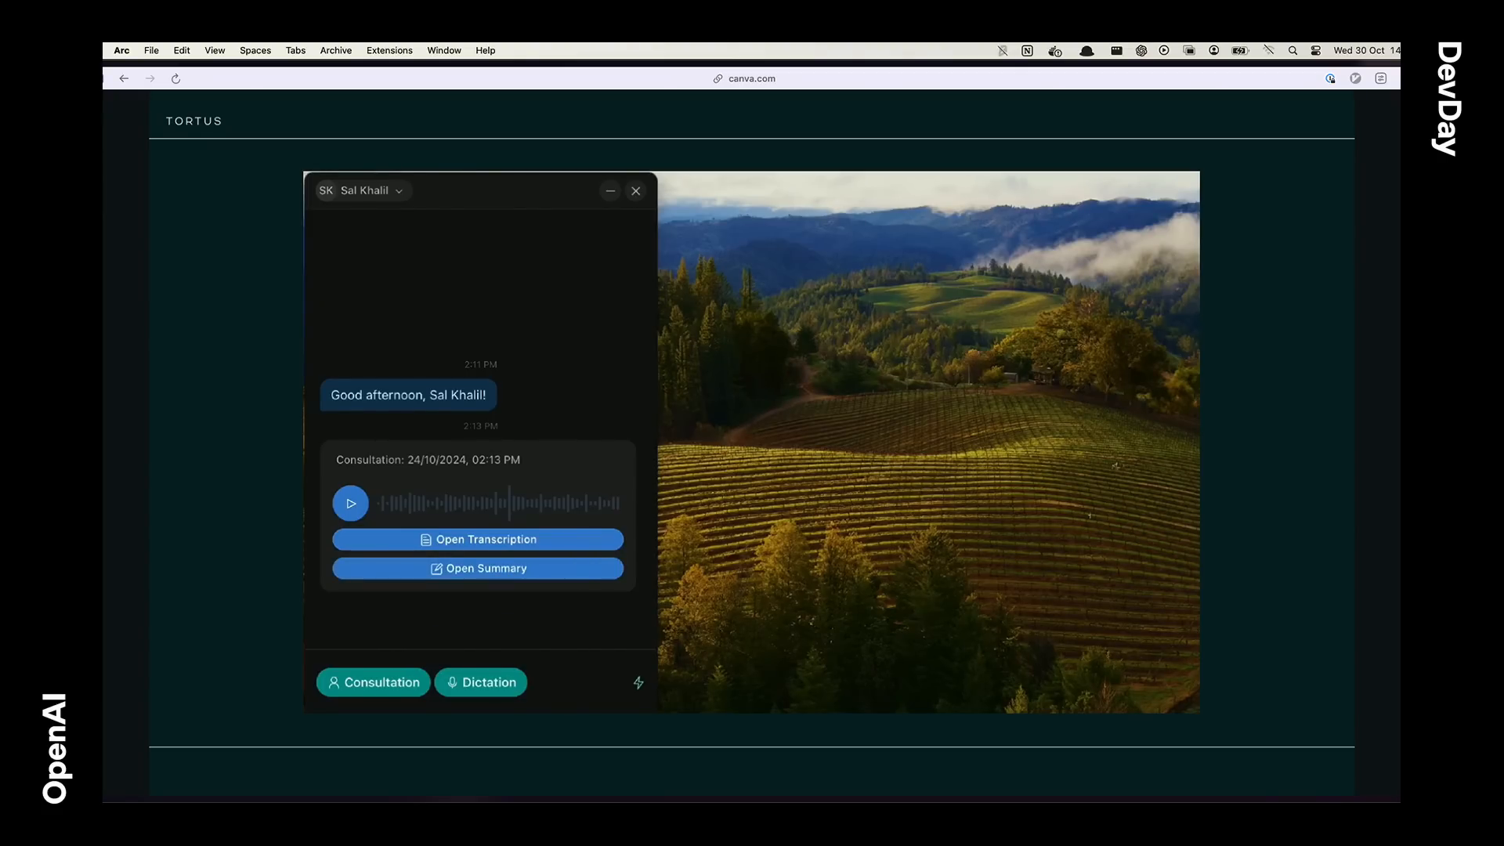
pyautogui.click(477, 567)
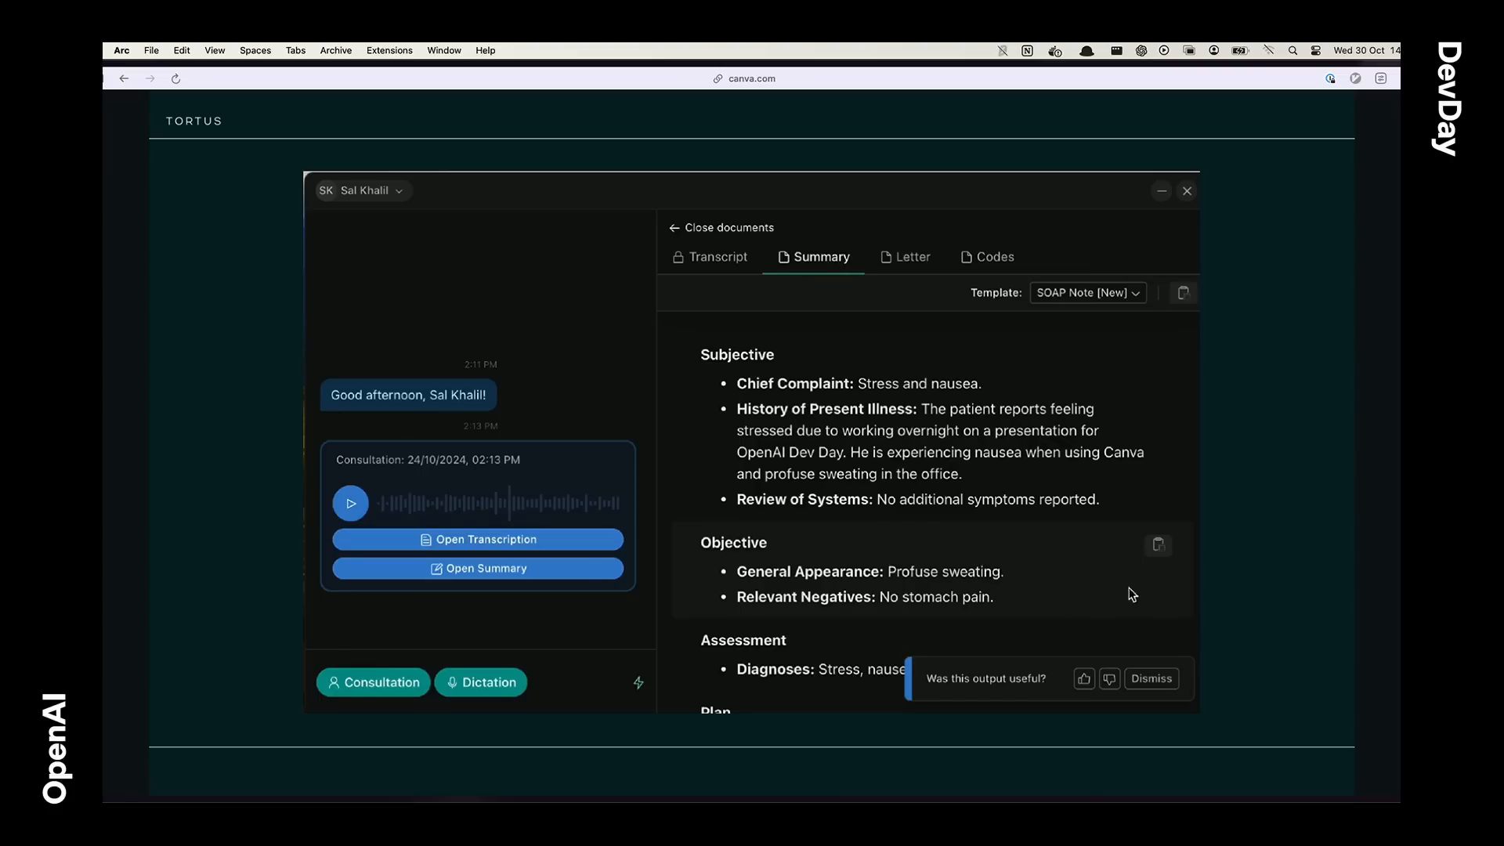
pyautogui.scroll(-3)
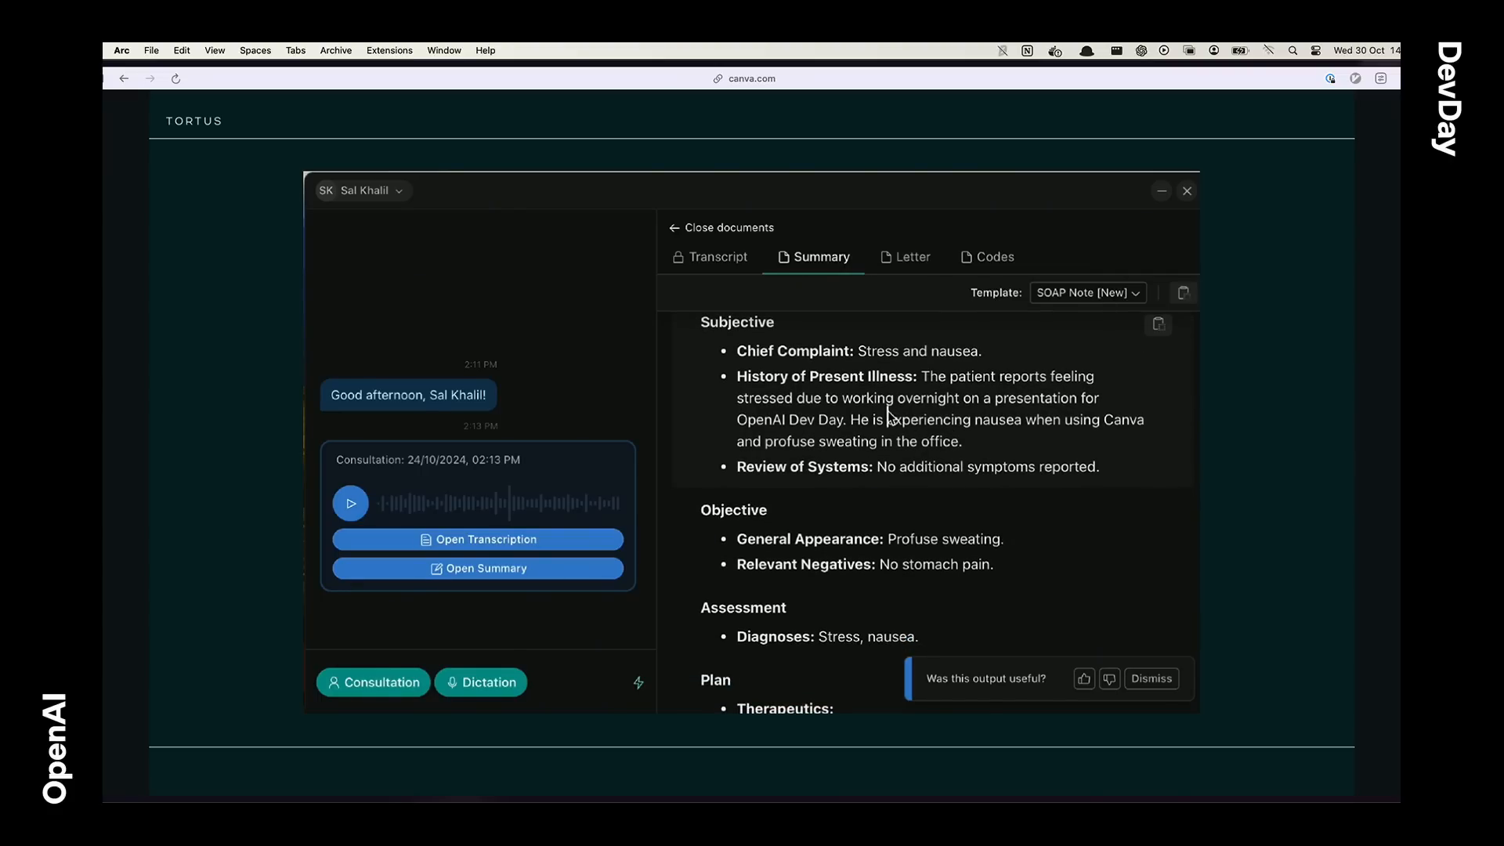
pyautogui.moveTo(738, 419); pyautogui.dragTo(958, 441)
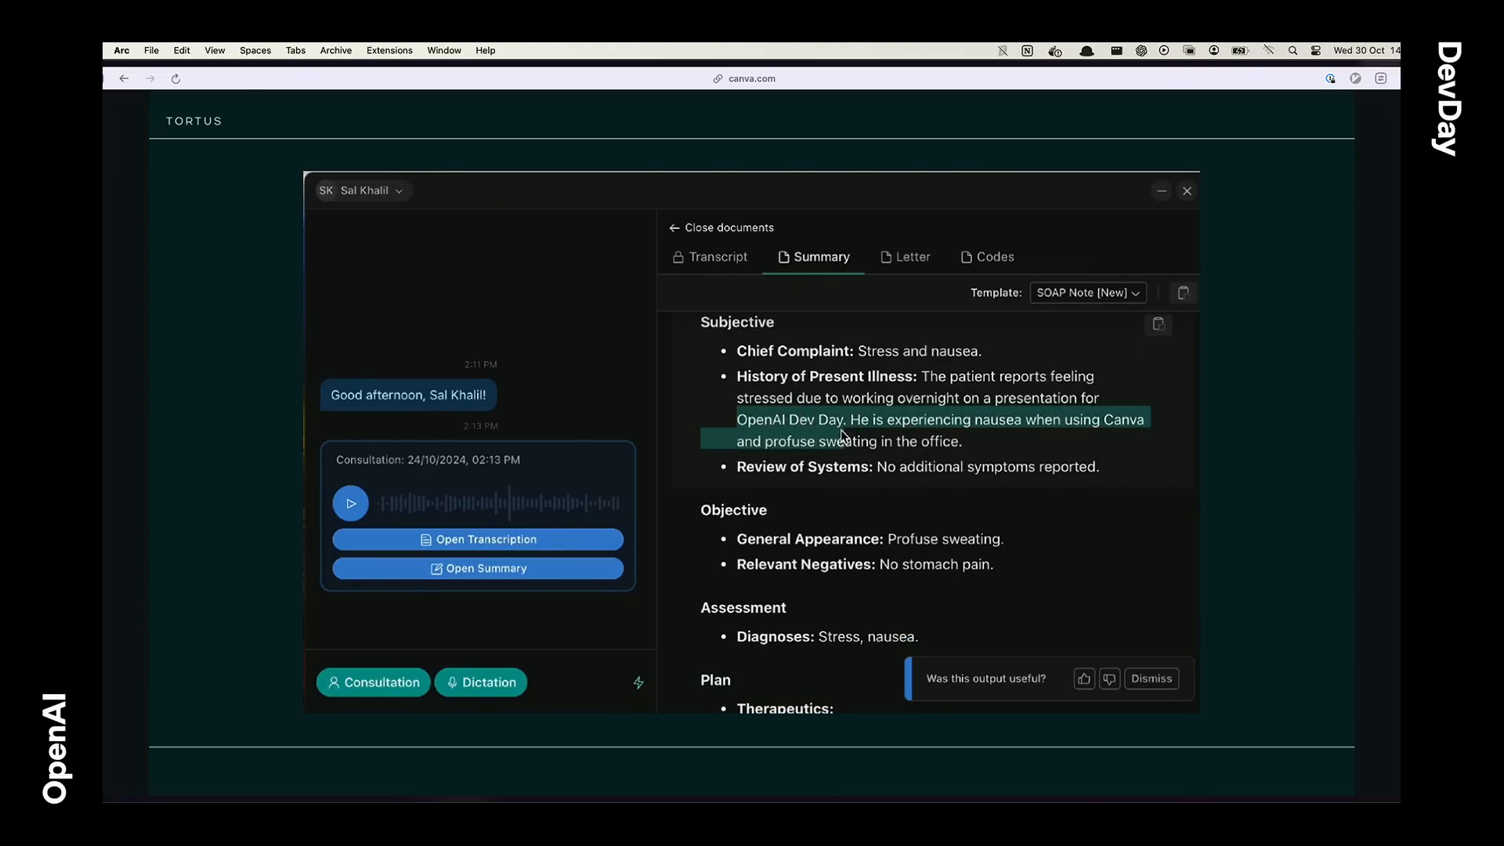
pyautogui.scroll(-3)
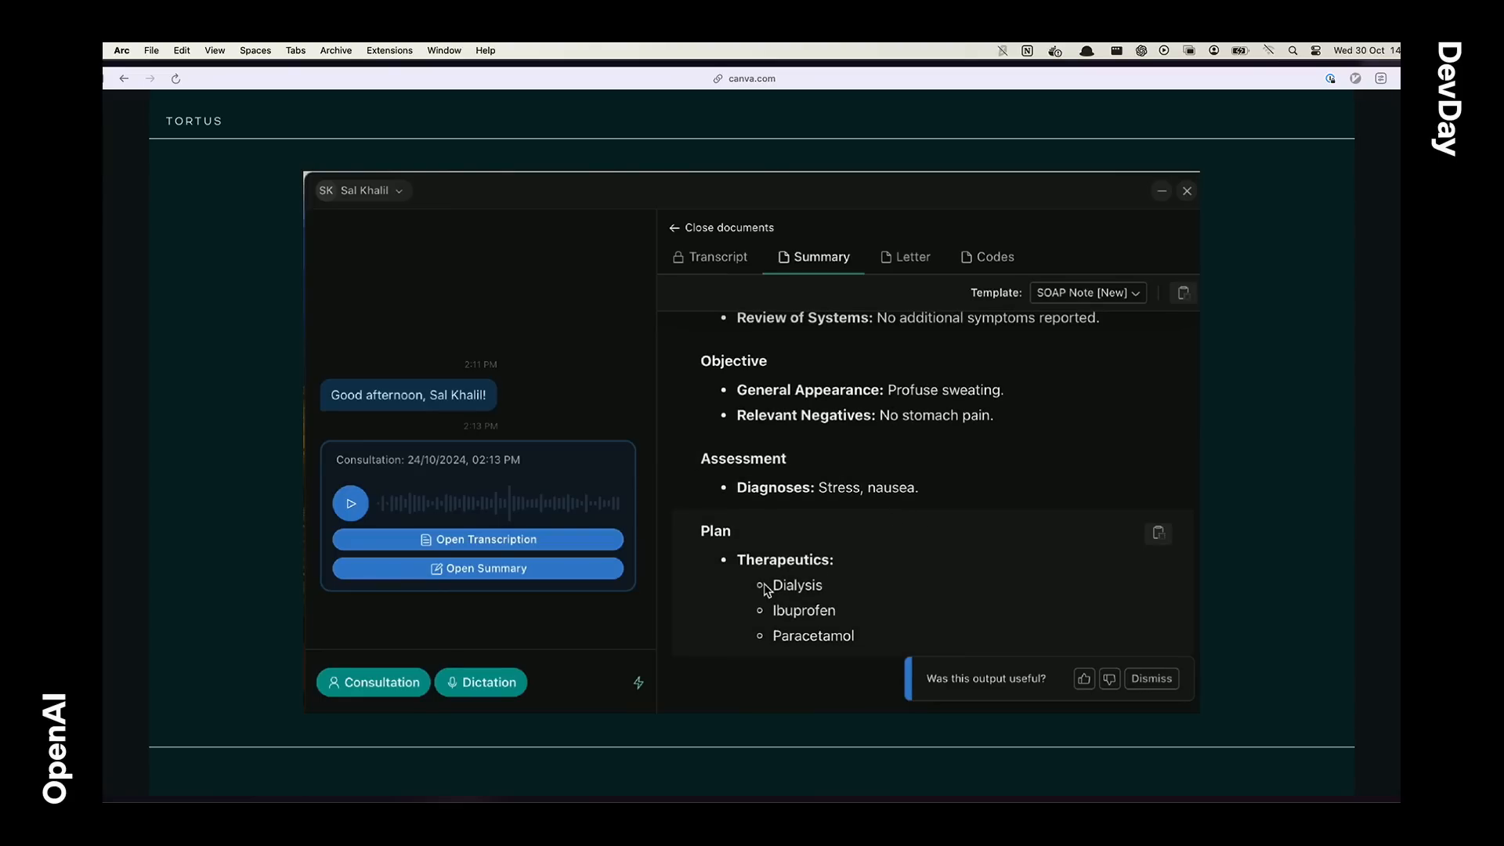
pyautogui.doubleClick(795, 585)
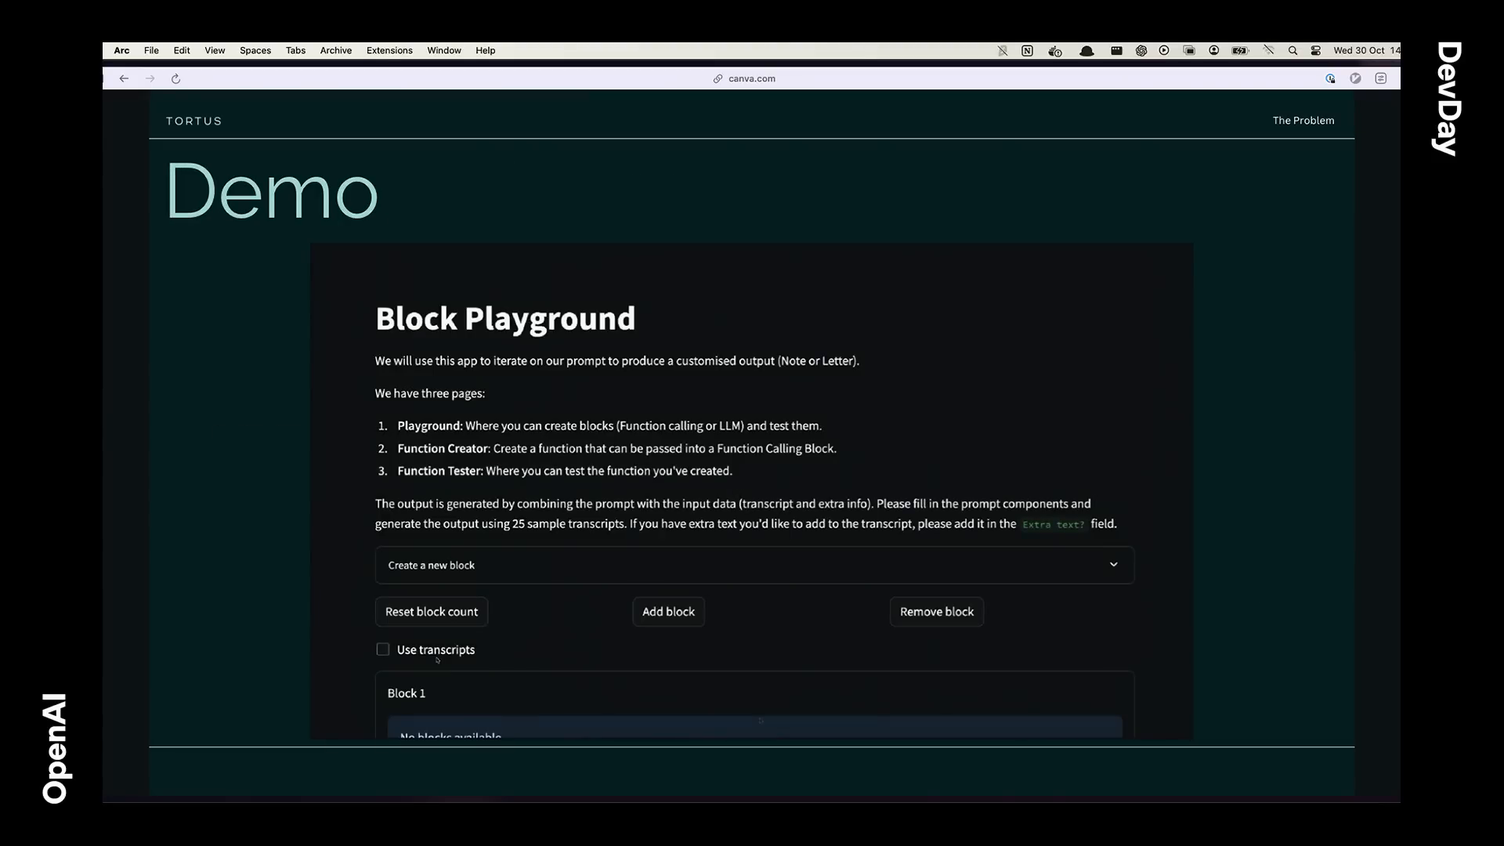
# Step: Load the saved Firebase block emis_problems (EMIS note with negations) into Block Playground
pyautogui.click(382, 648)
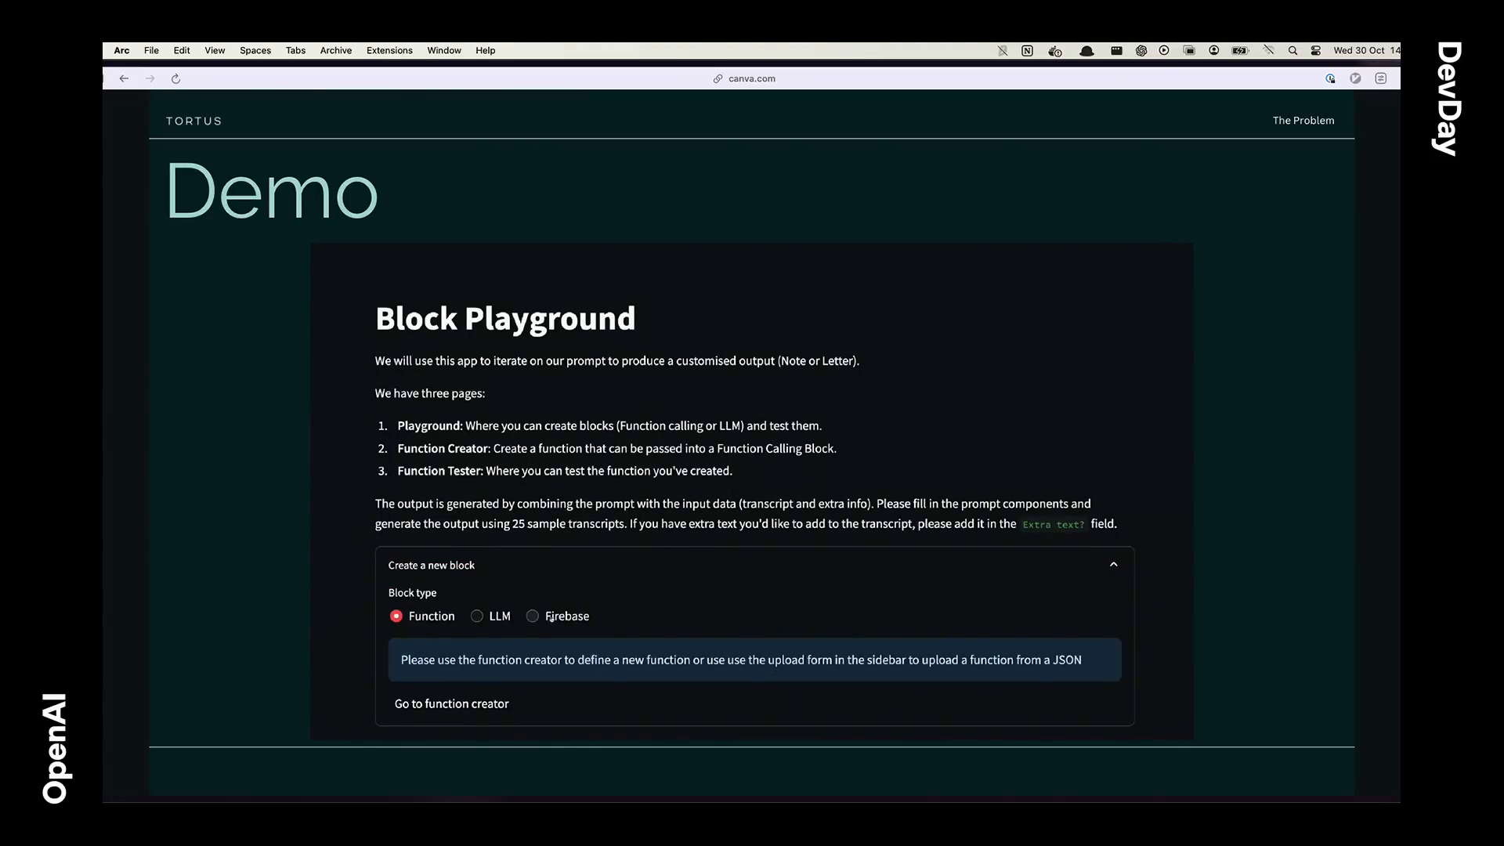
pyautogui.click(533, 616)
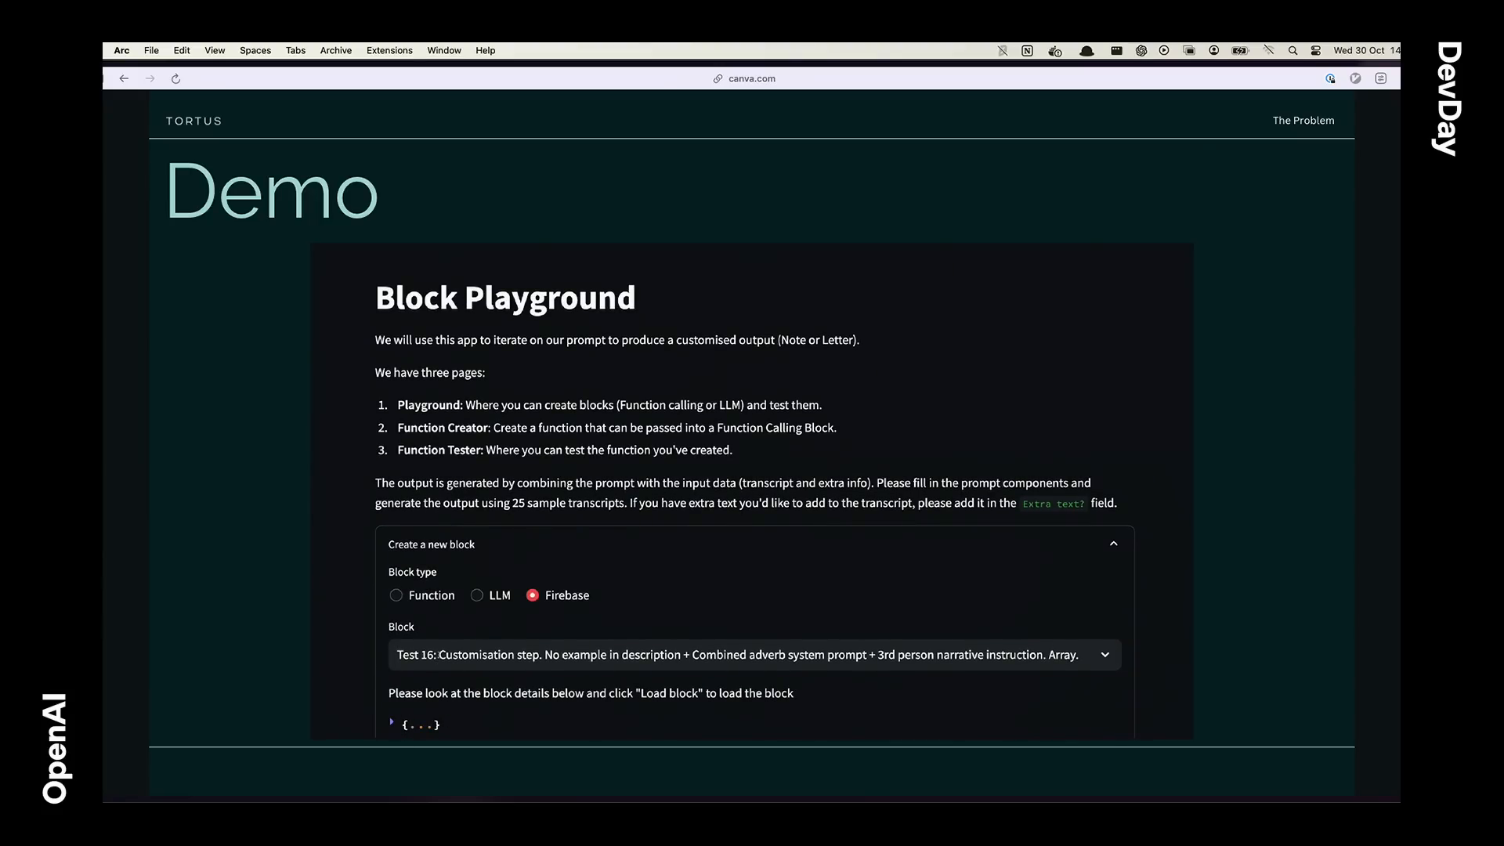
pyautogui.click(751, 655)
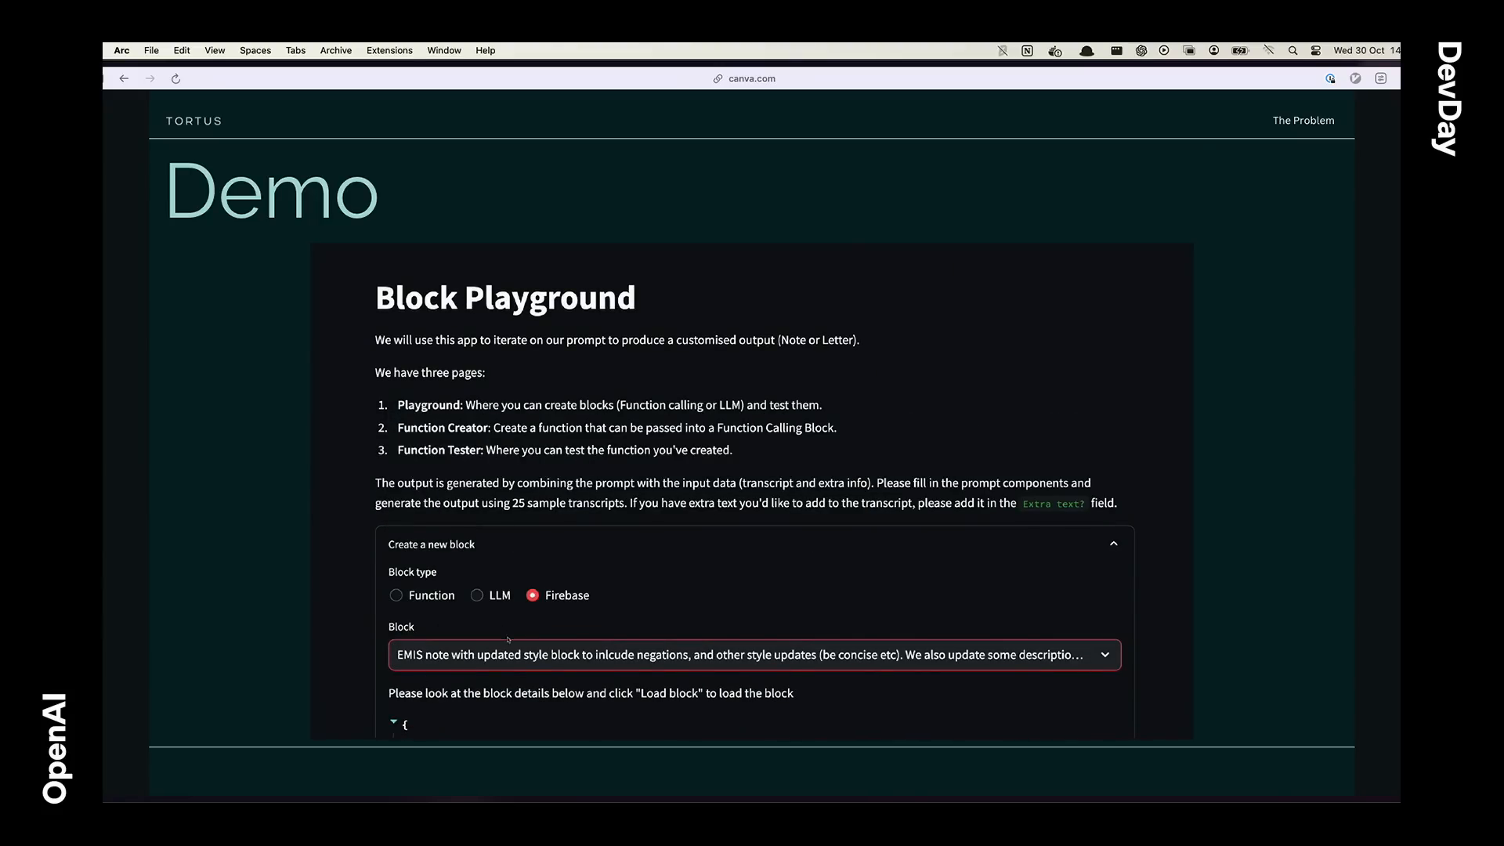
pyautogui.scroll(-3)
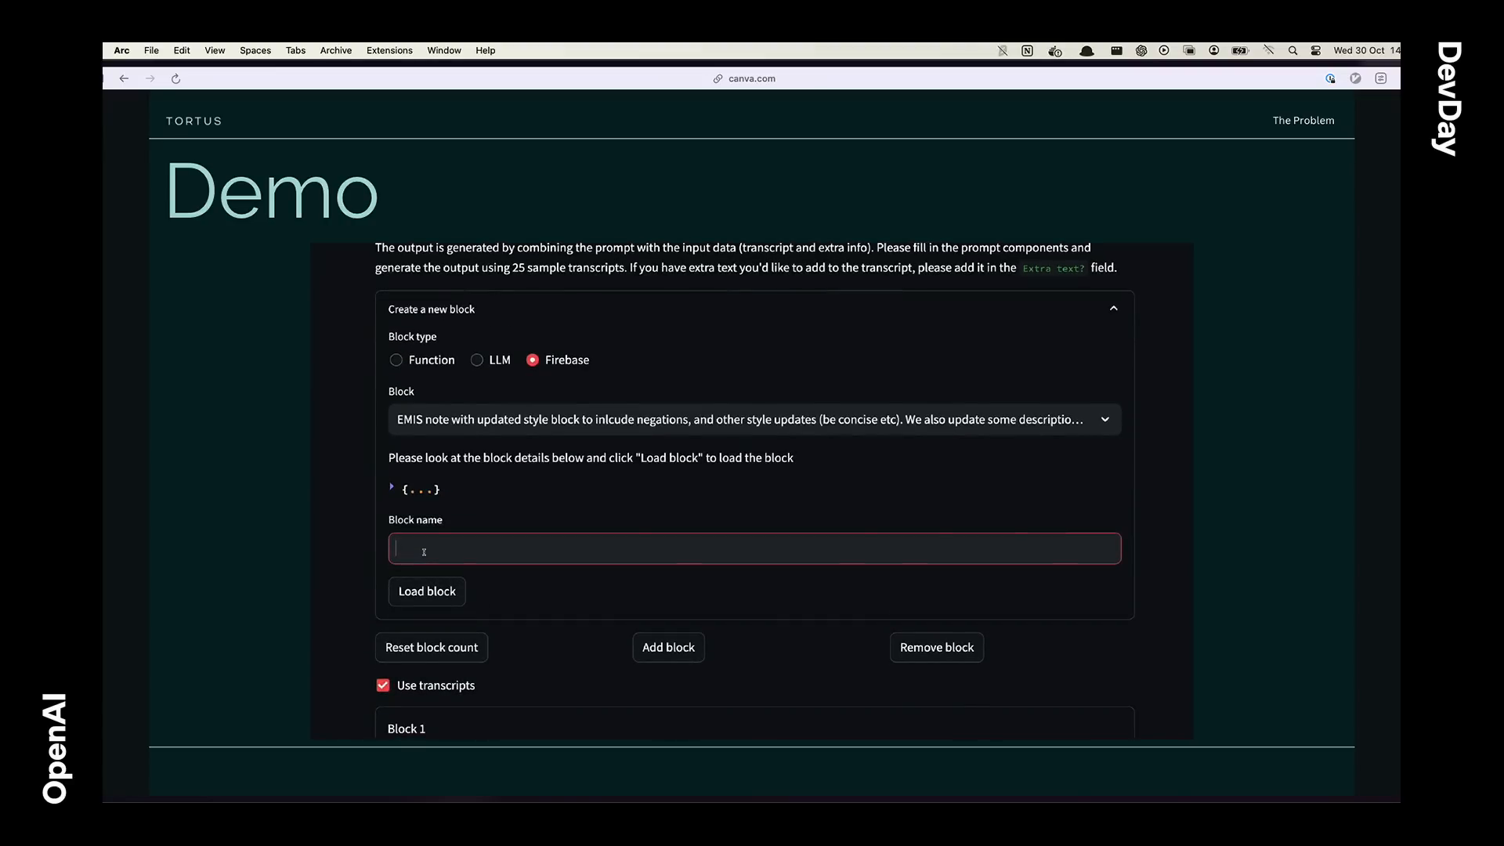
pyautogui.write('emis_')
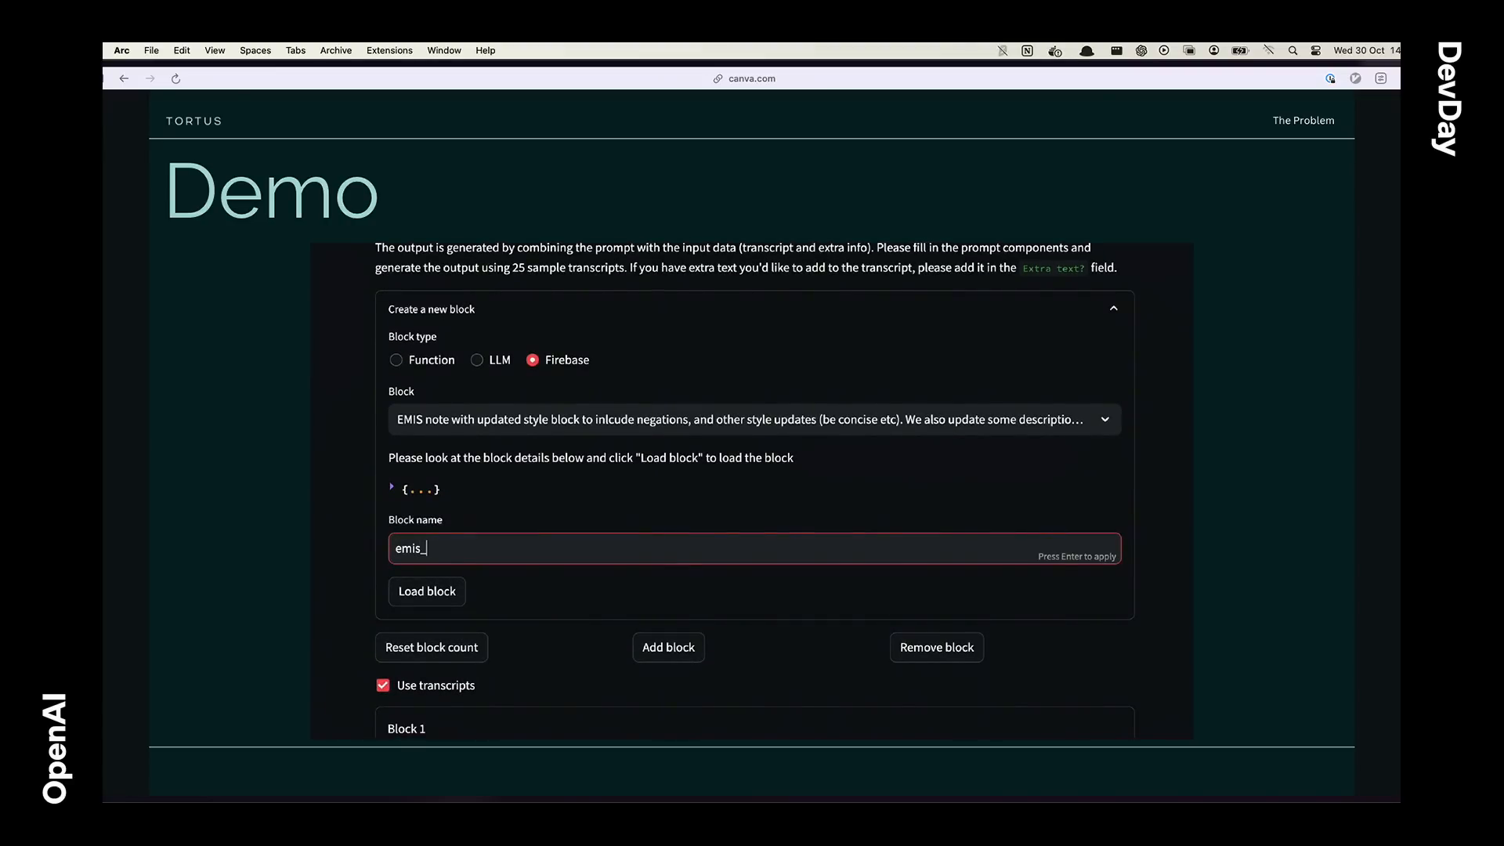
pyautogui.write('problems')
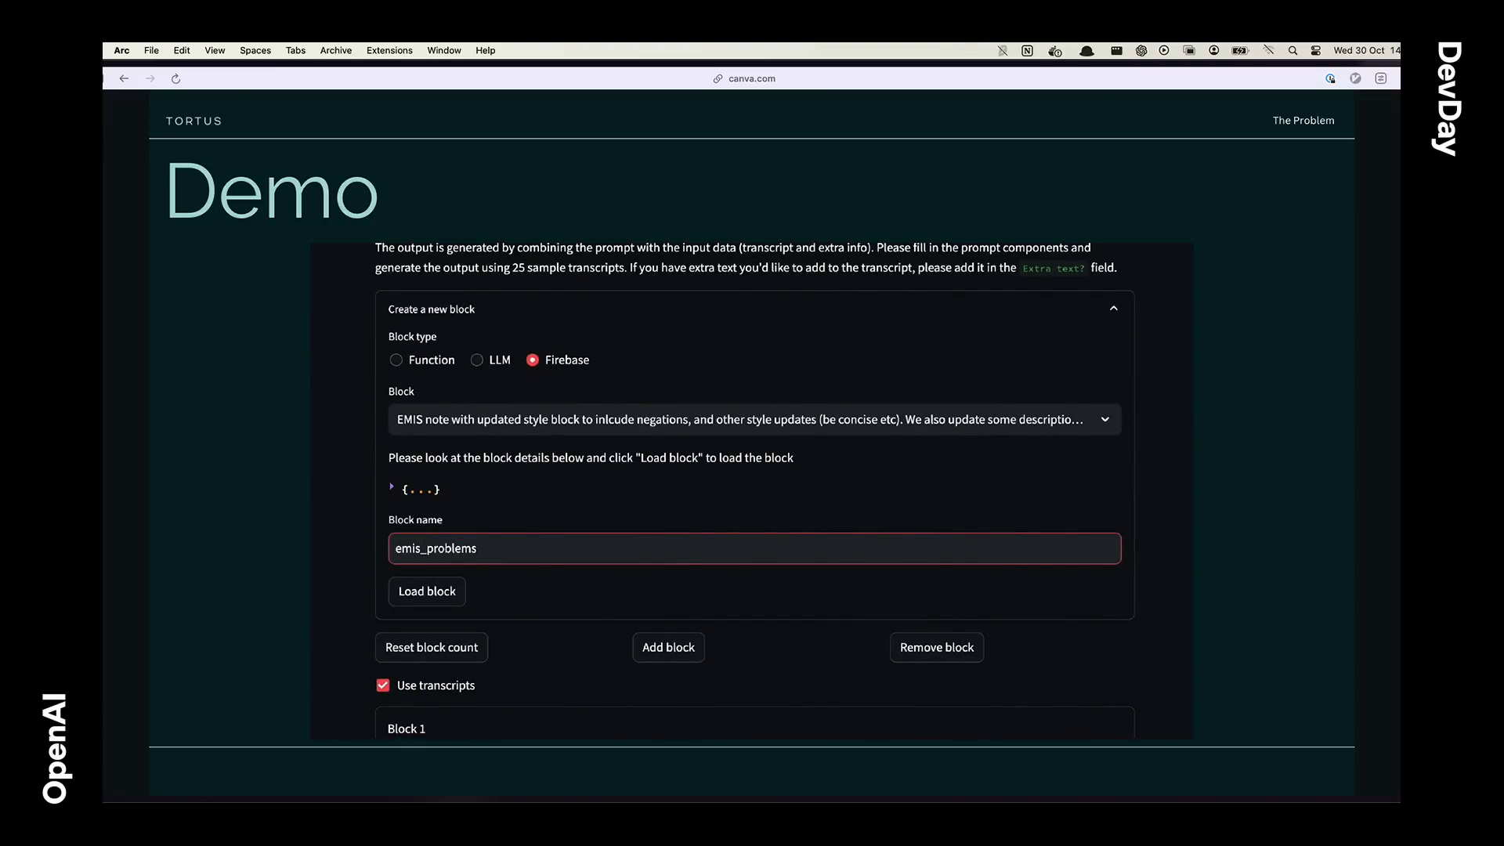
pyautogui.click(426, 590)
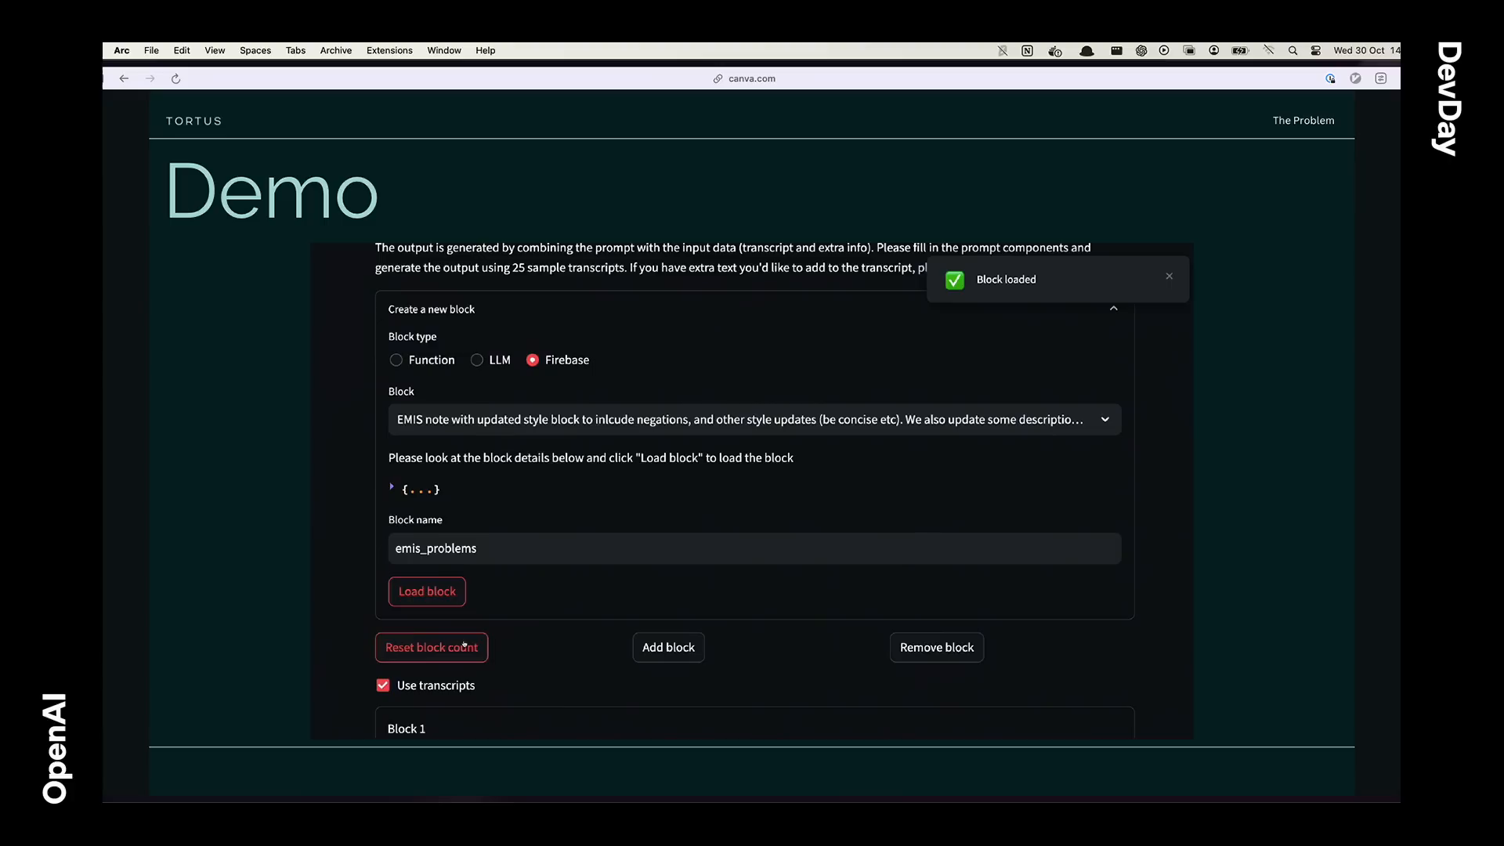
# Step: Run the emis_problems block on transcript 4 and view its problems output
pyautogui.scroll(-3)
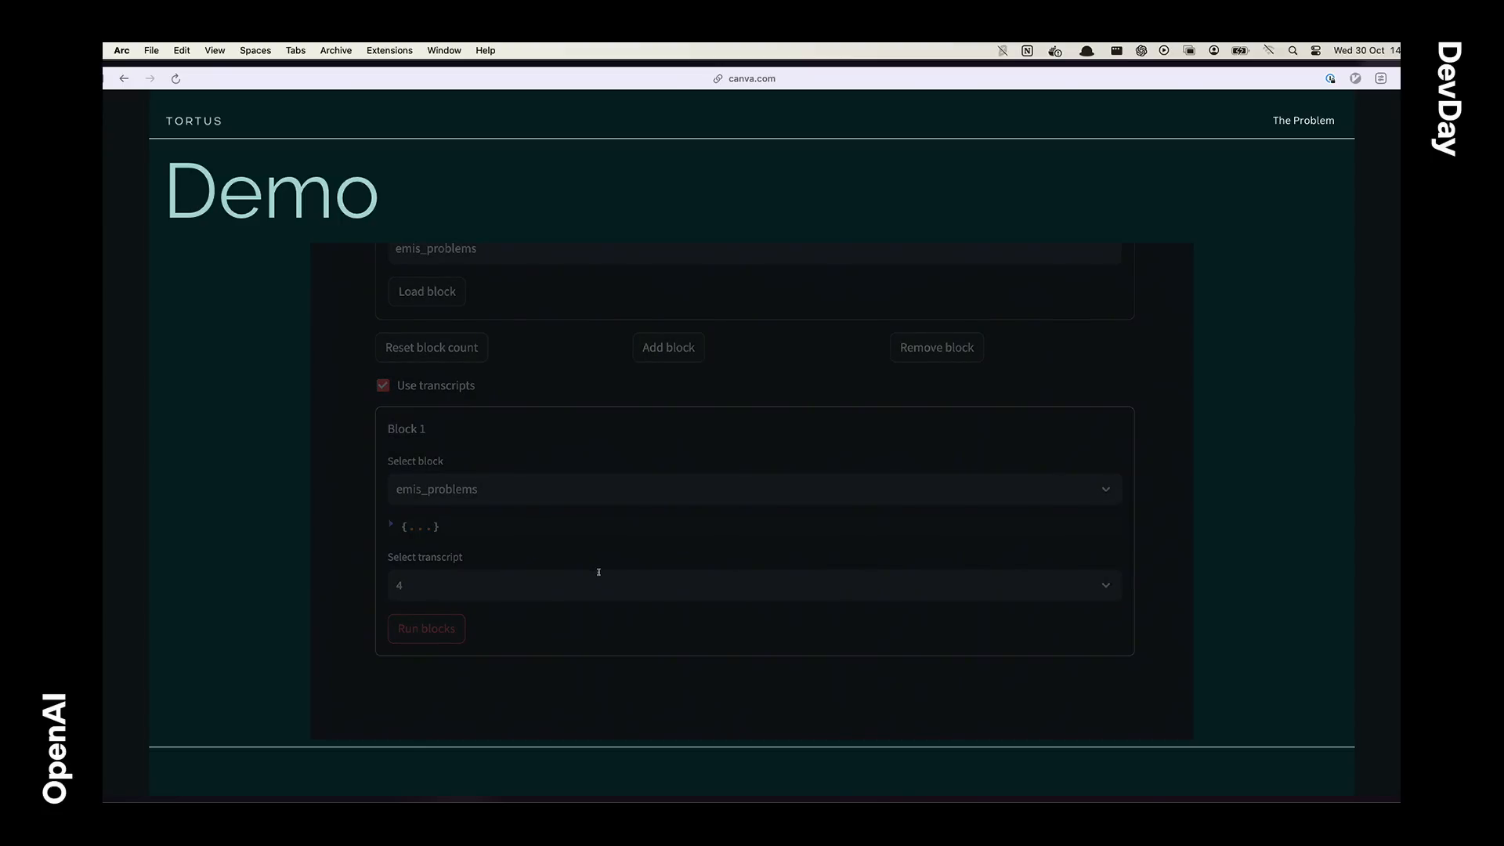
pyautogui.click(426, 628)
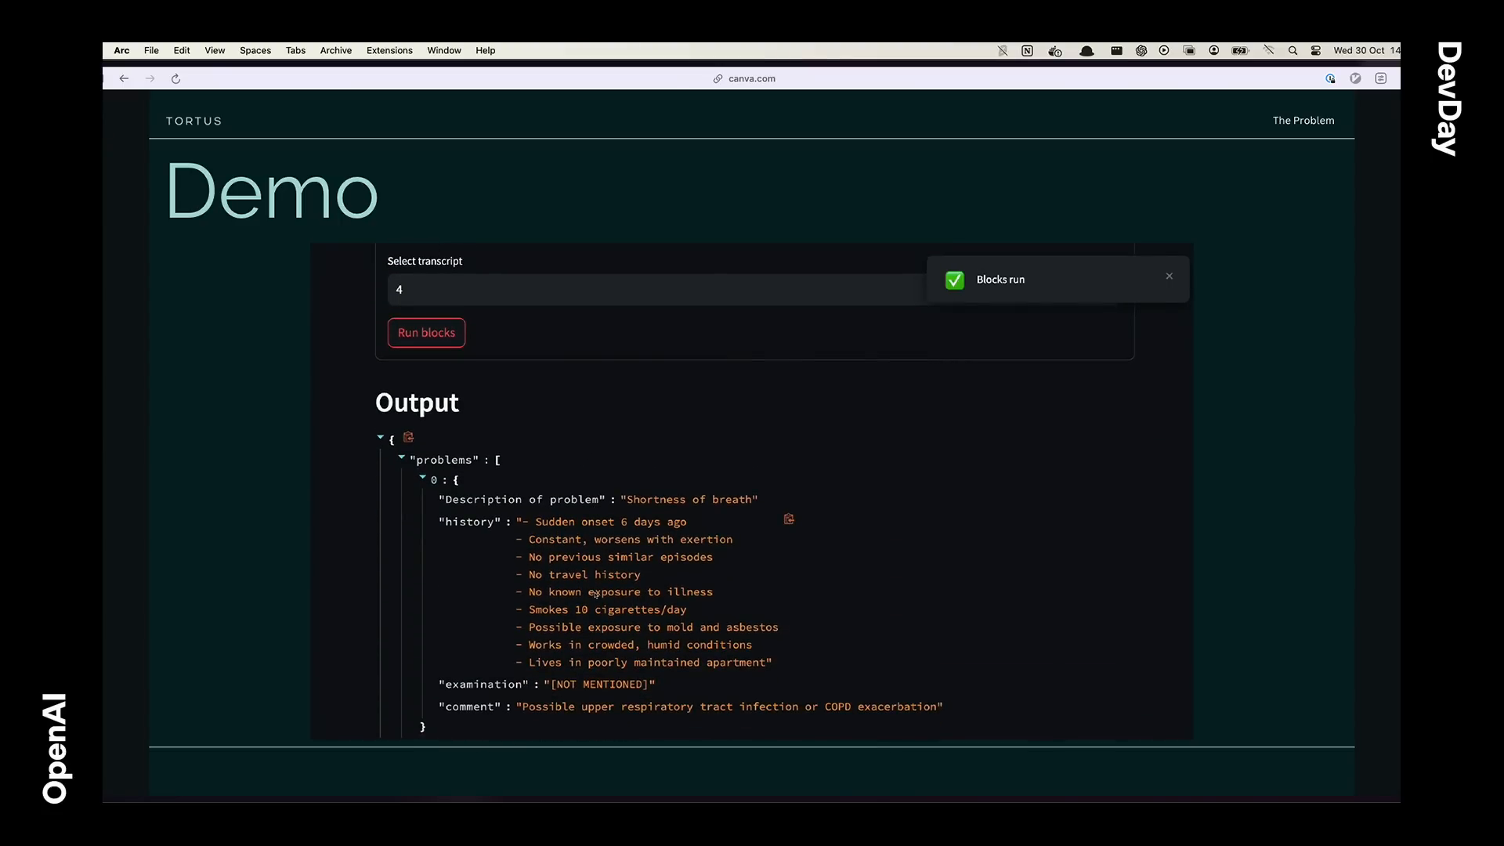
pyautogui.scroll(-3)
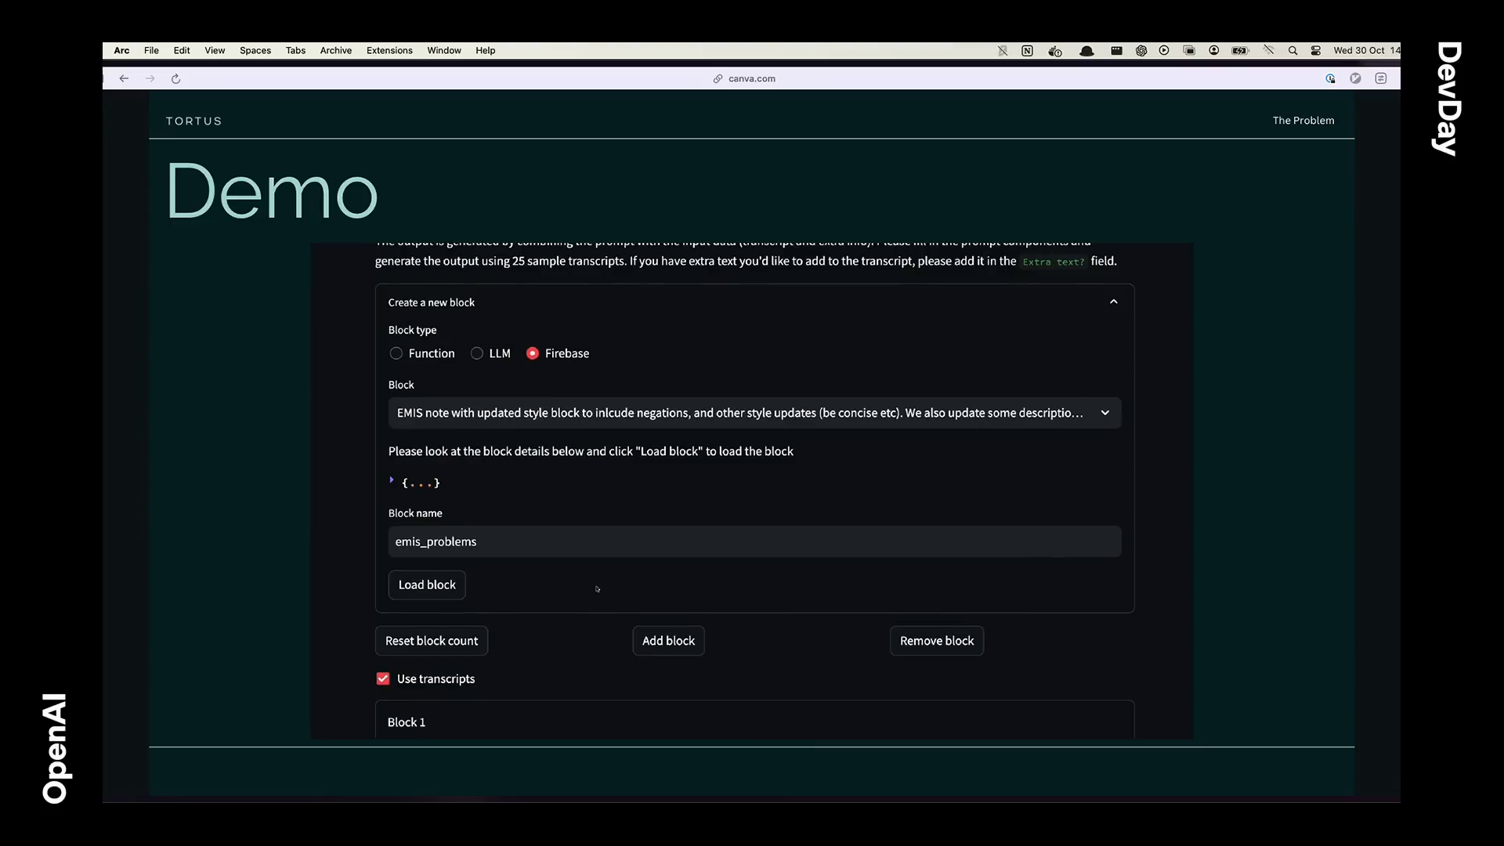
# Step: Start a new LLM block named note_generator
pyautogui.click(478, 366)
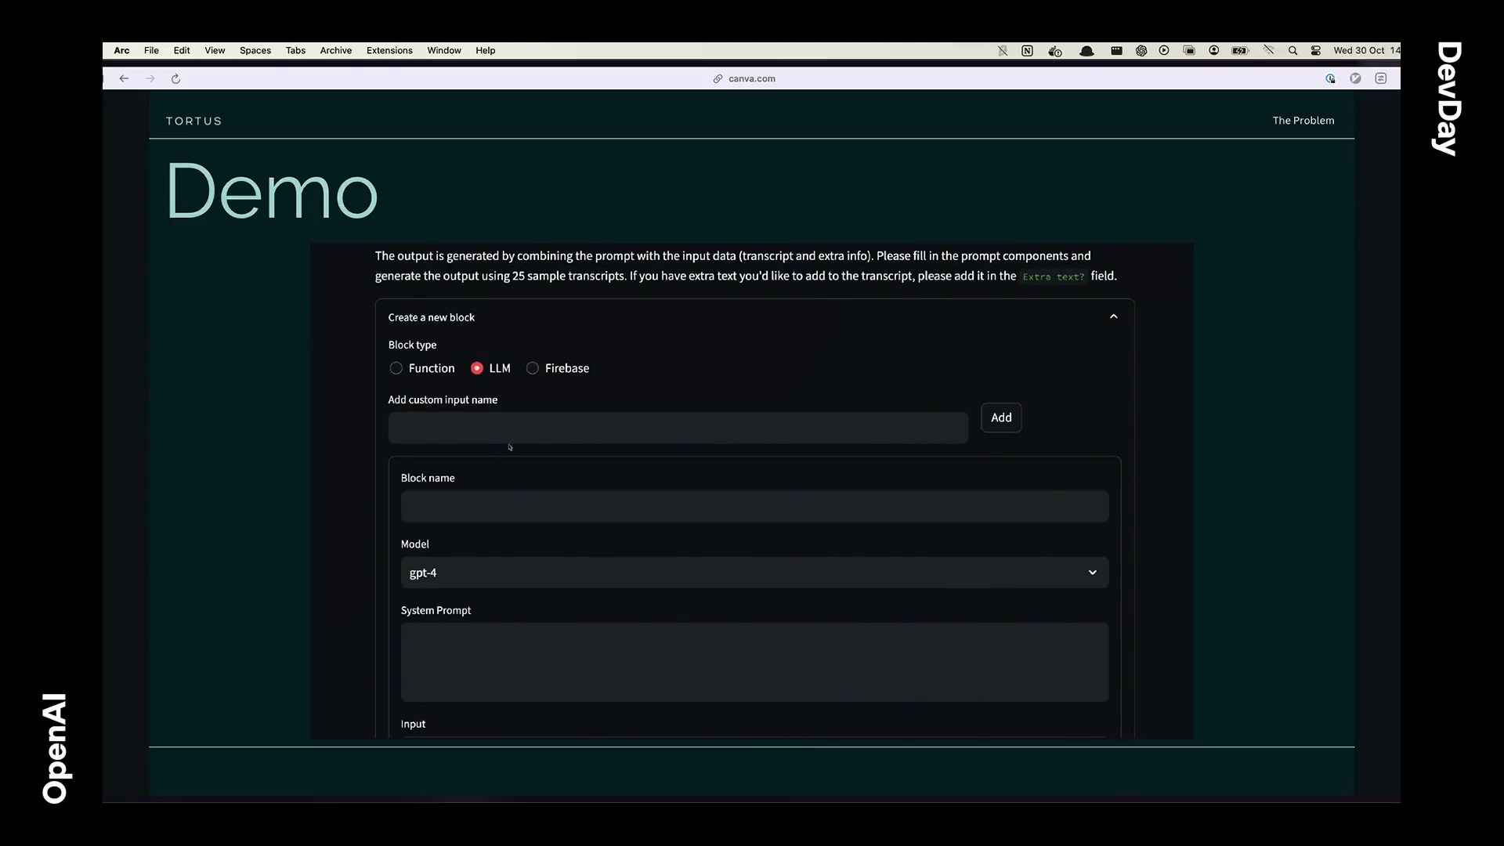
pyautogui.click(753, 438)
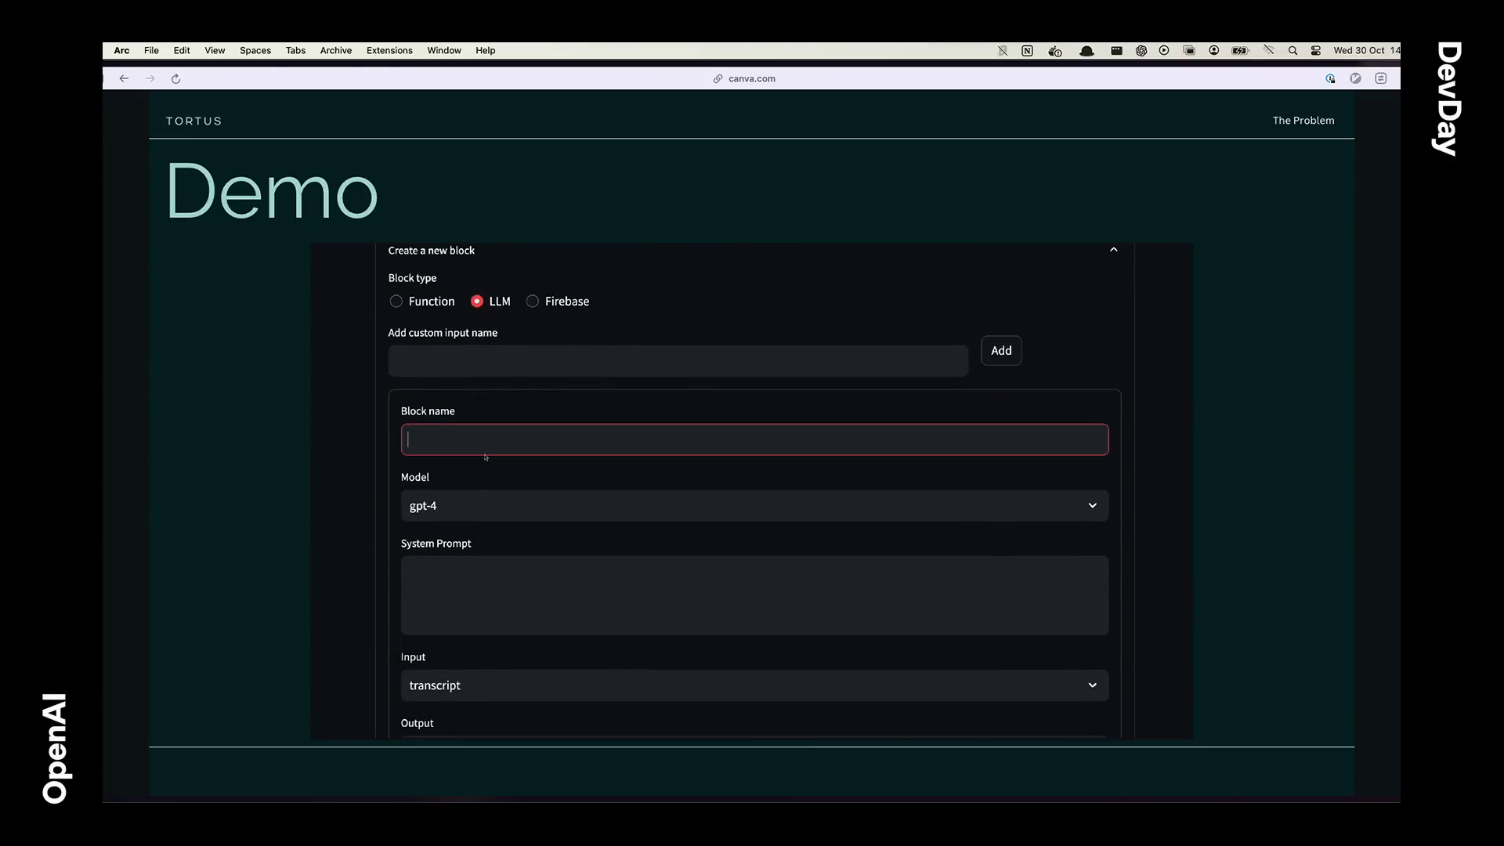
pyautogui.write('note_generator')
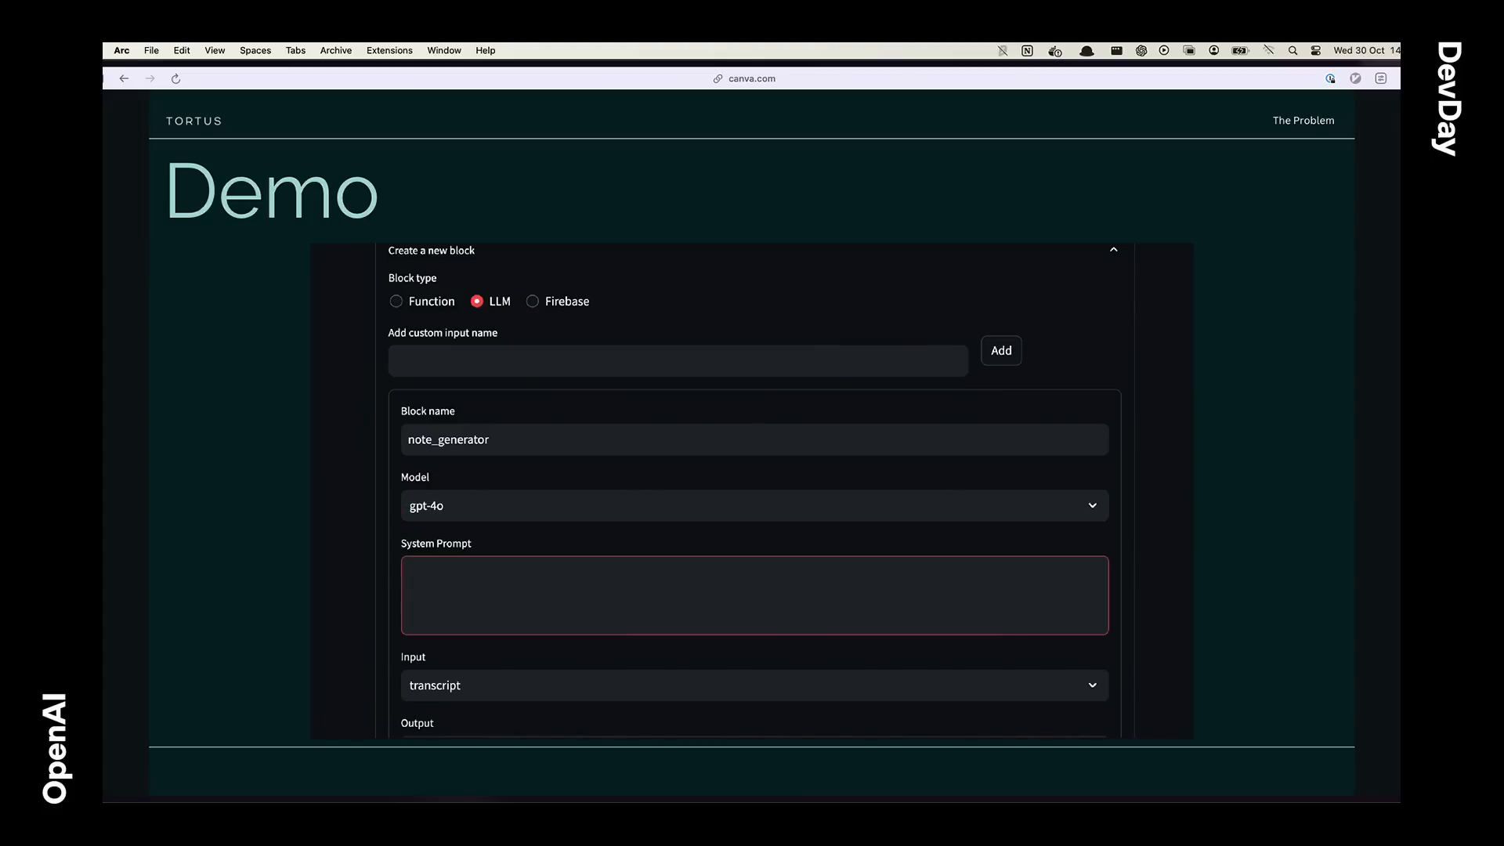
# Step: Give it the system prompt 'Please generate a SOAP note based on the problems provided.' and create the block
pyautogui.write('Please g')
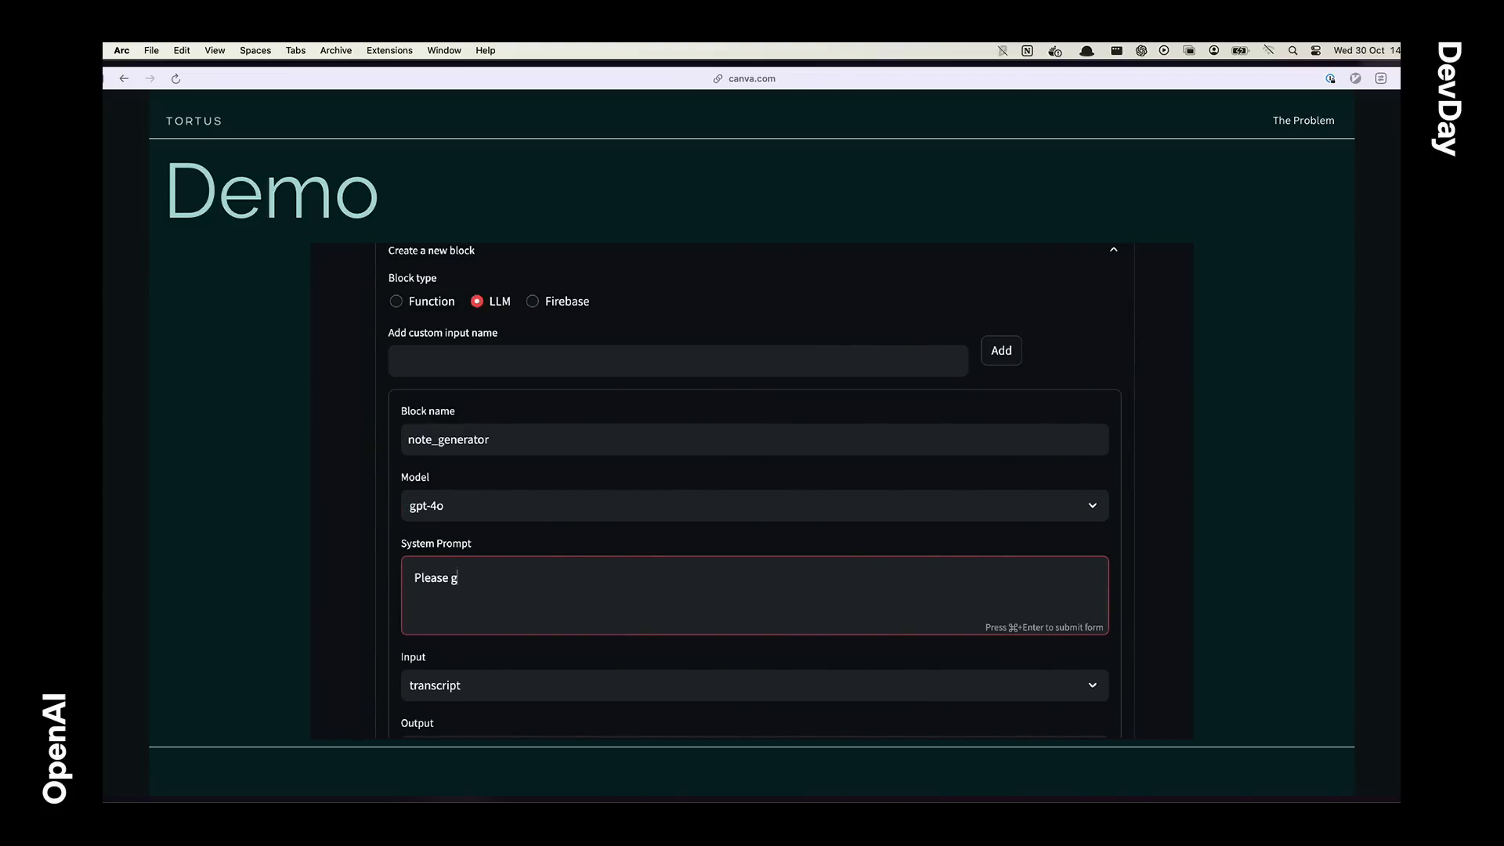
pyautogui.write('enerate a SOAP note')
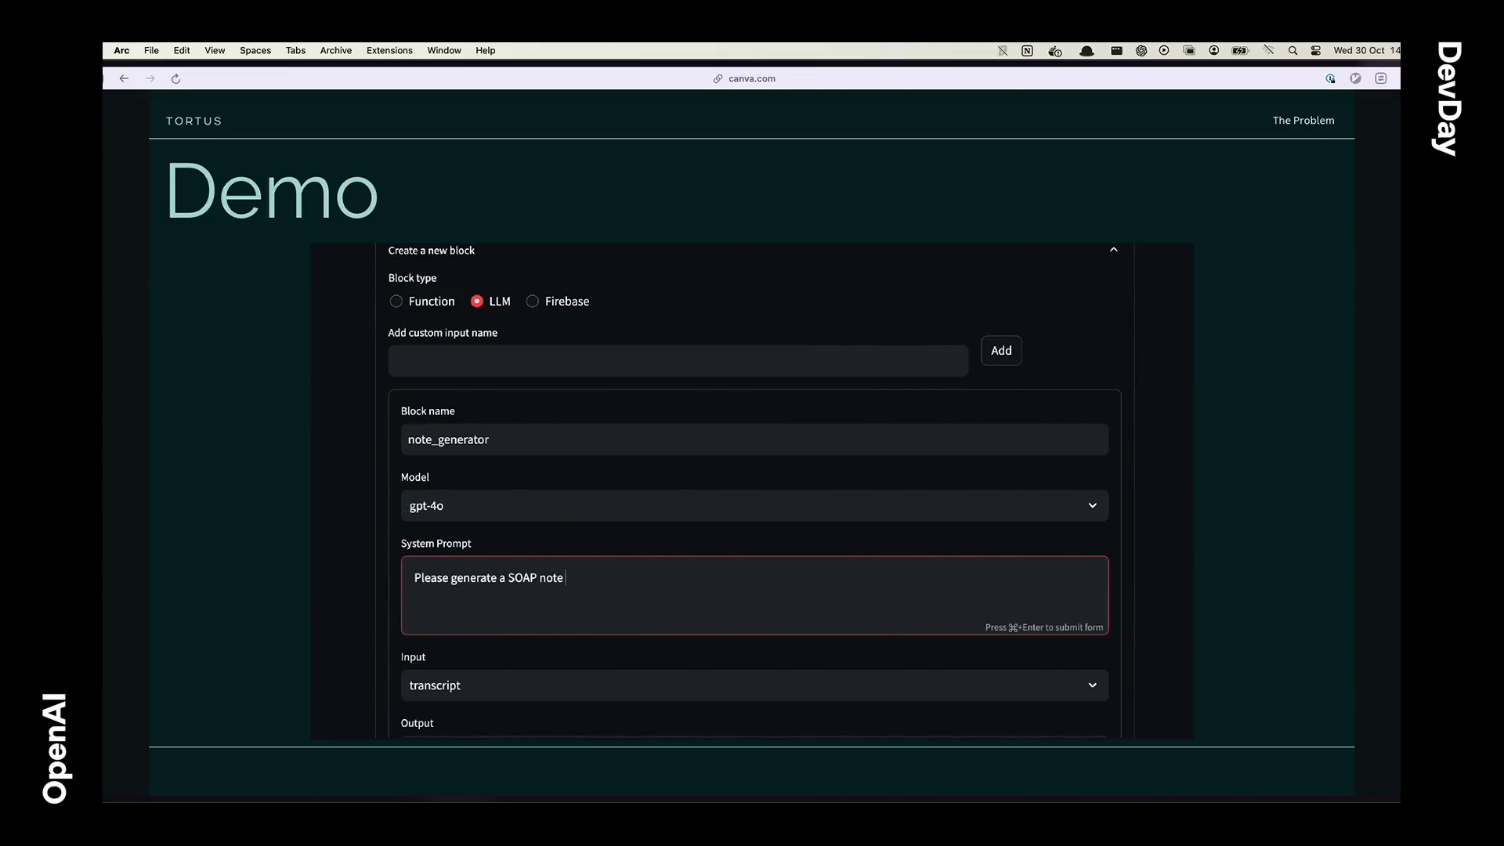
pyautogui.write('based on the proble')
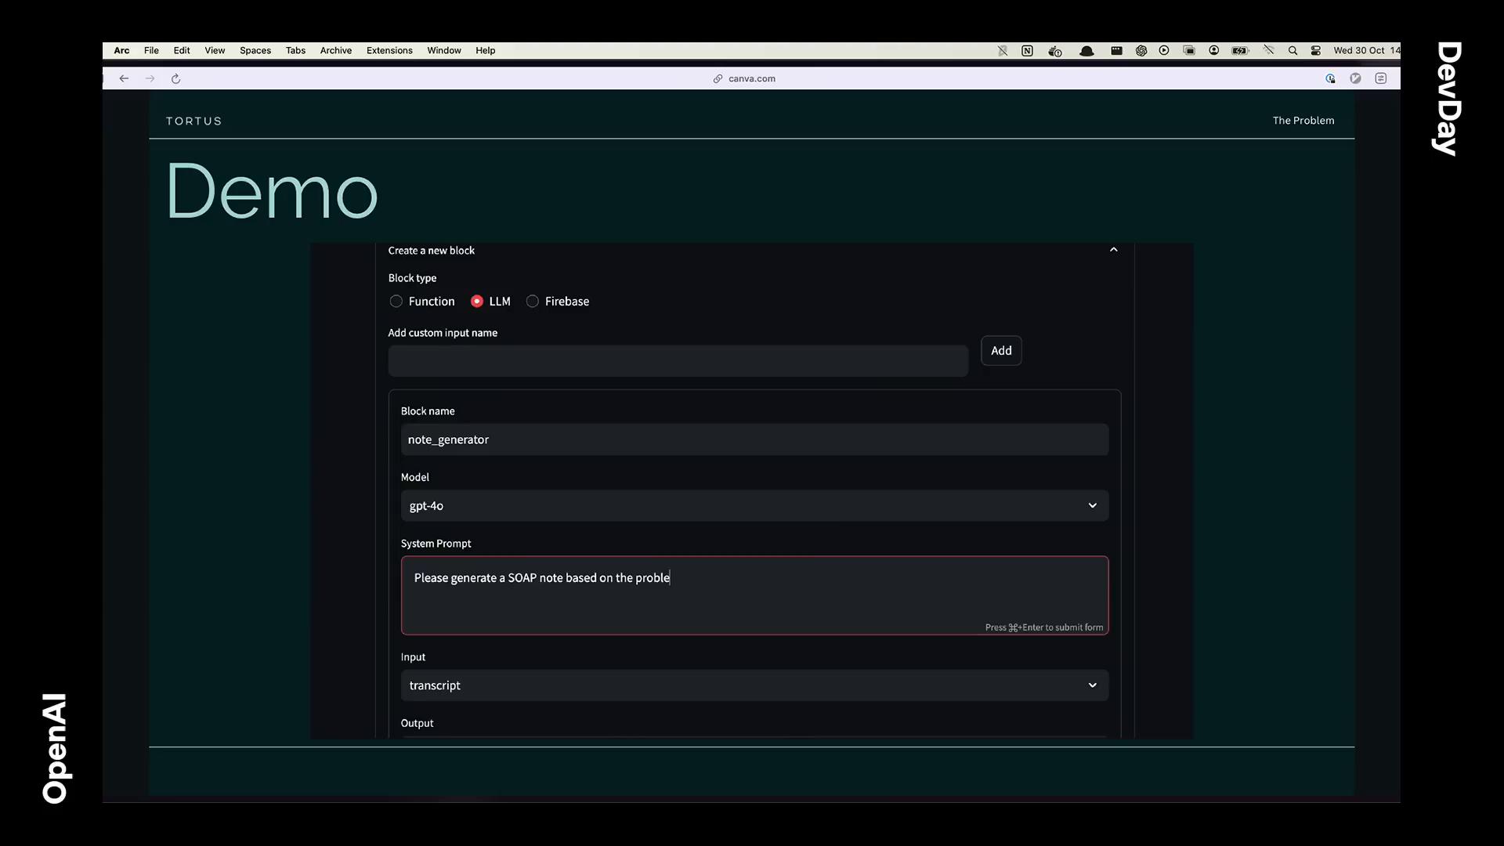
pyautogui.write('ms provided.')
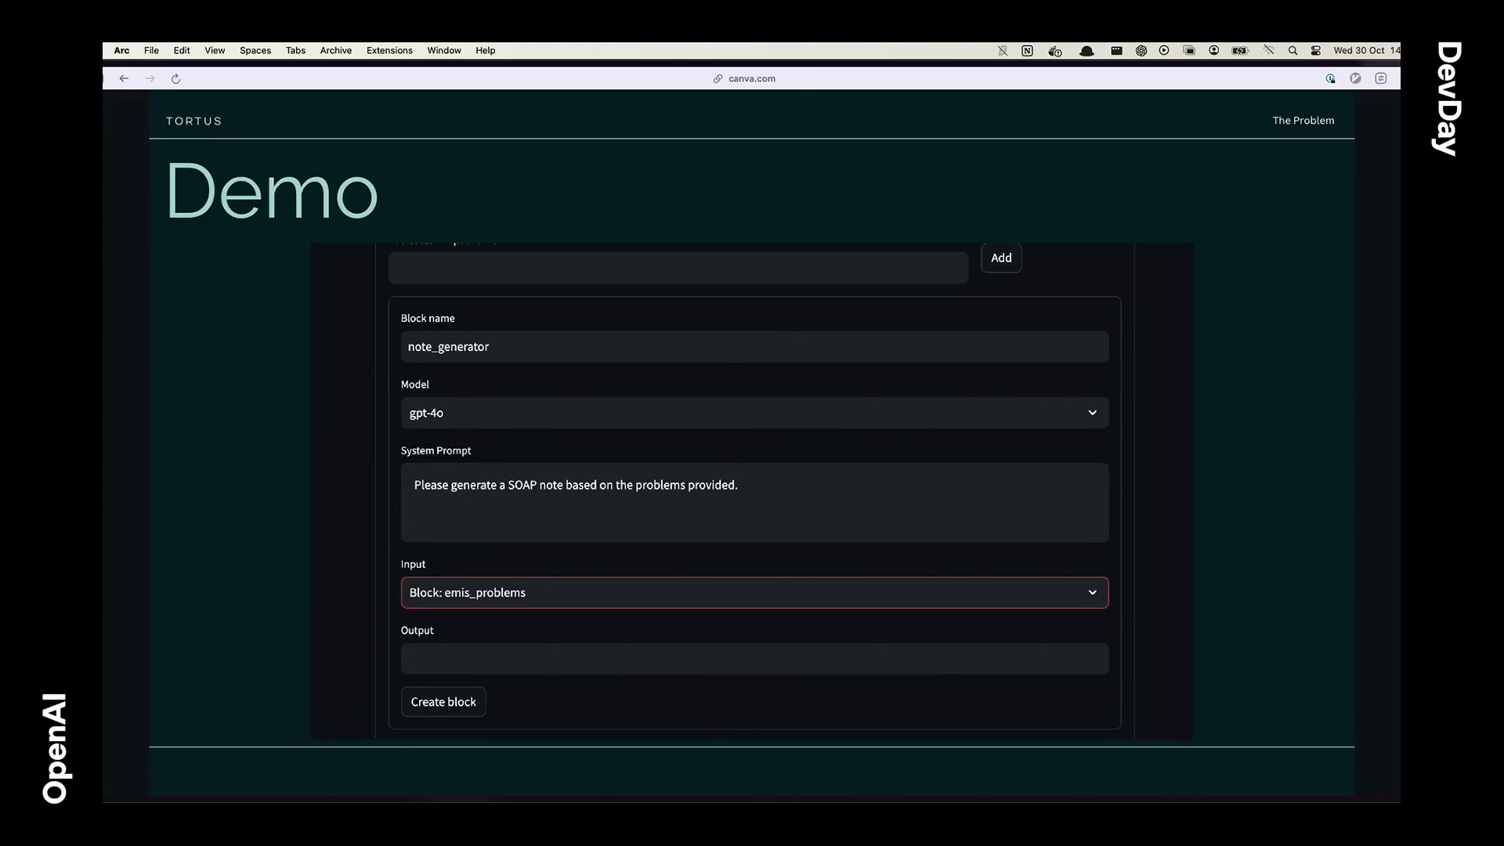
pyautogui.click(441, 702)
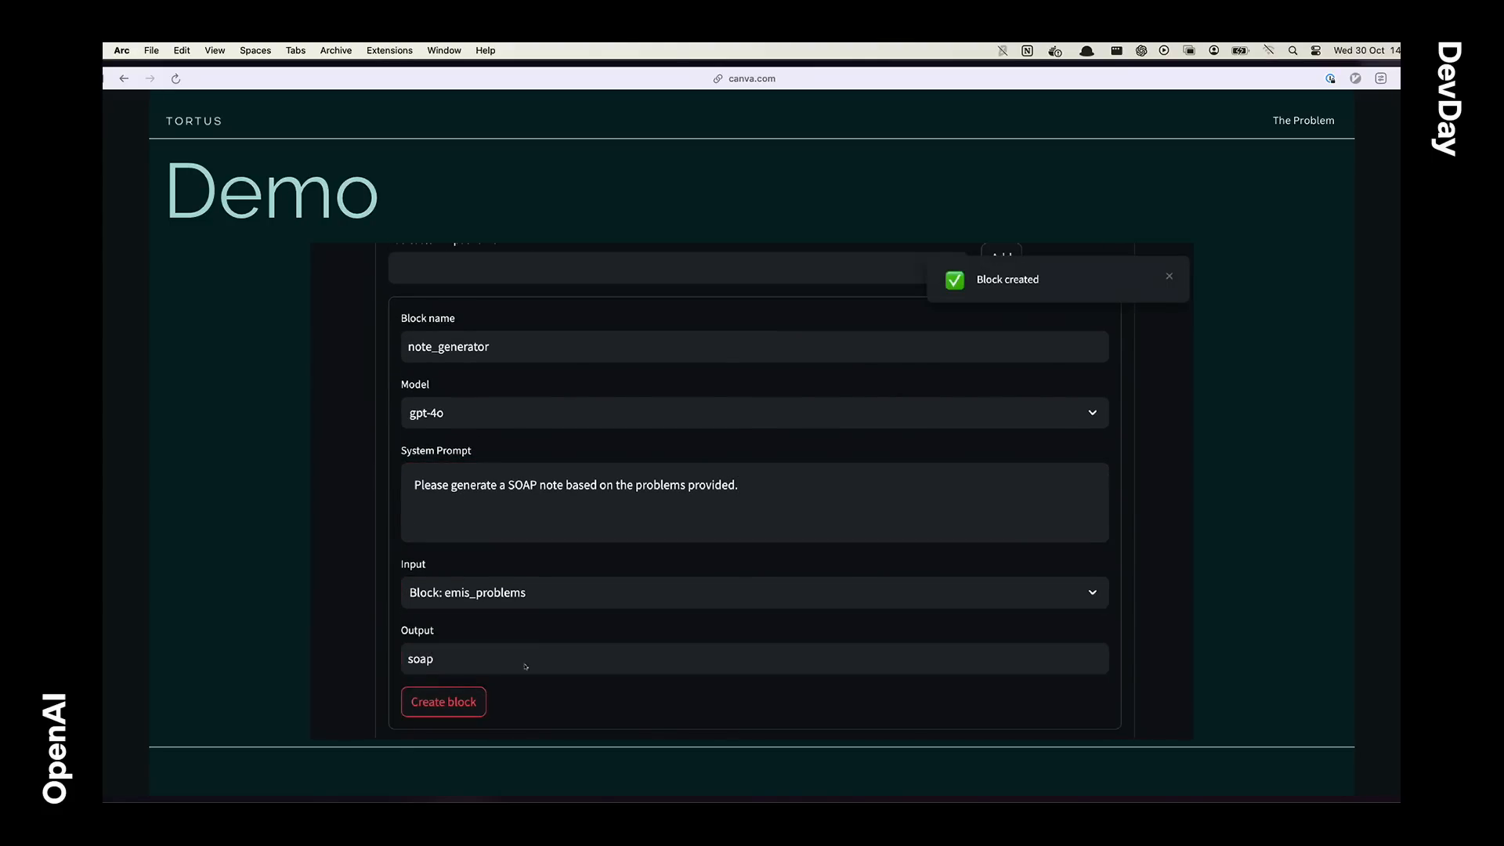
pyautogui.scroll(-3)
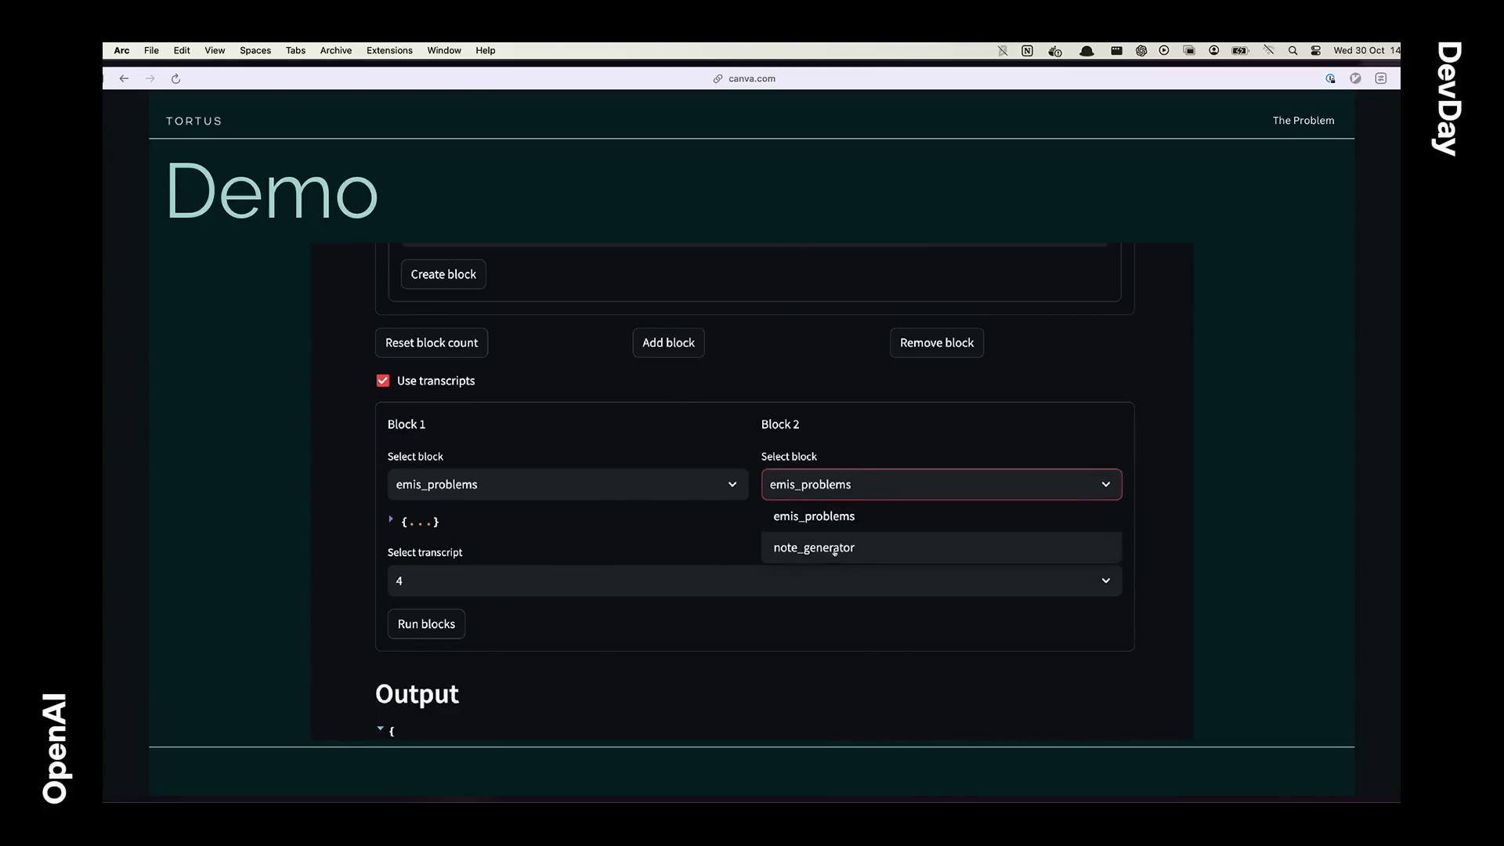
# Step: Set Block 2 to note_generator, run the chain on transcript 4 and scroll through the resulting SOAP note
pyautogui.click(813, 546)
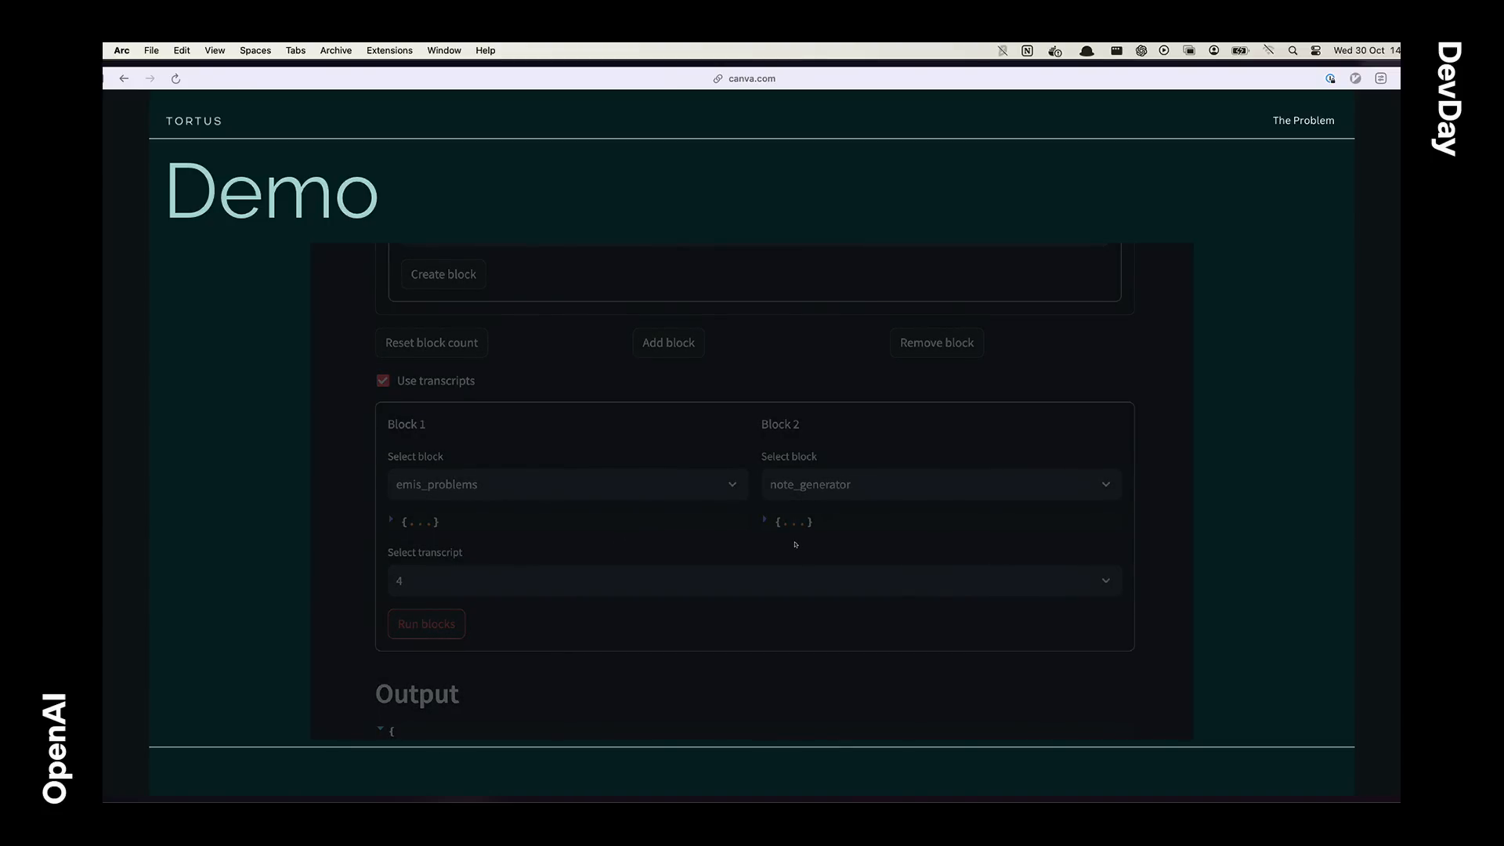
pyautogui.click(426, 623)
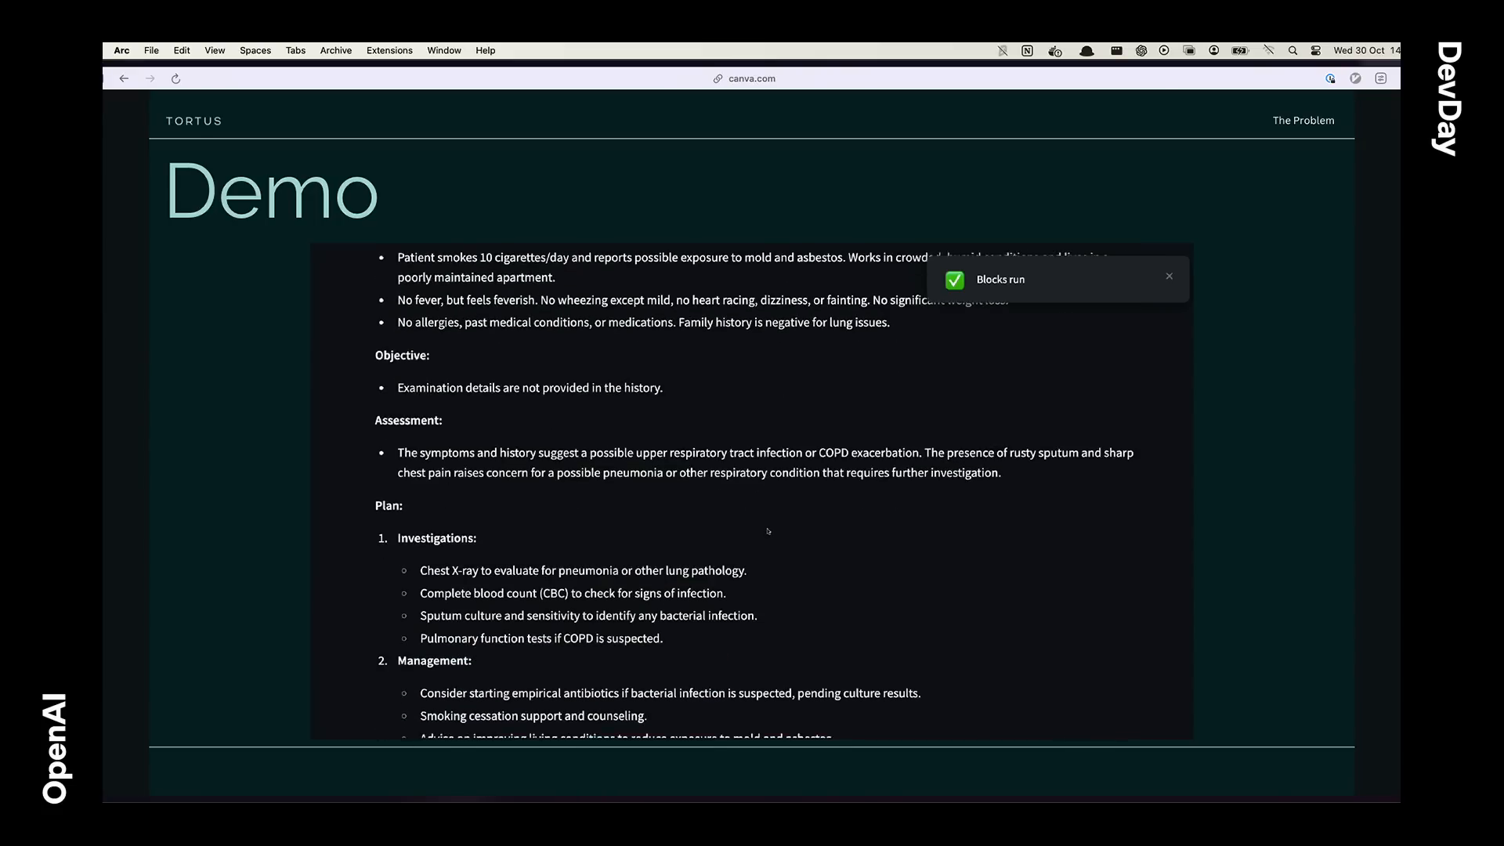
pyautogui.scroll(-3)
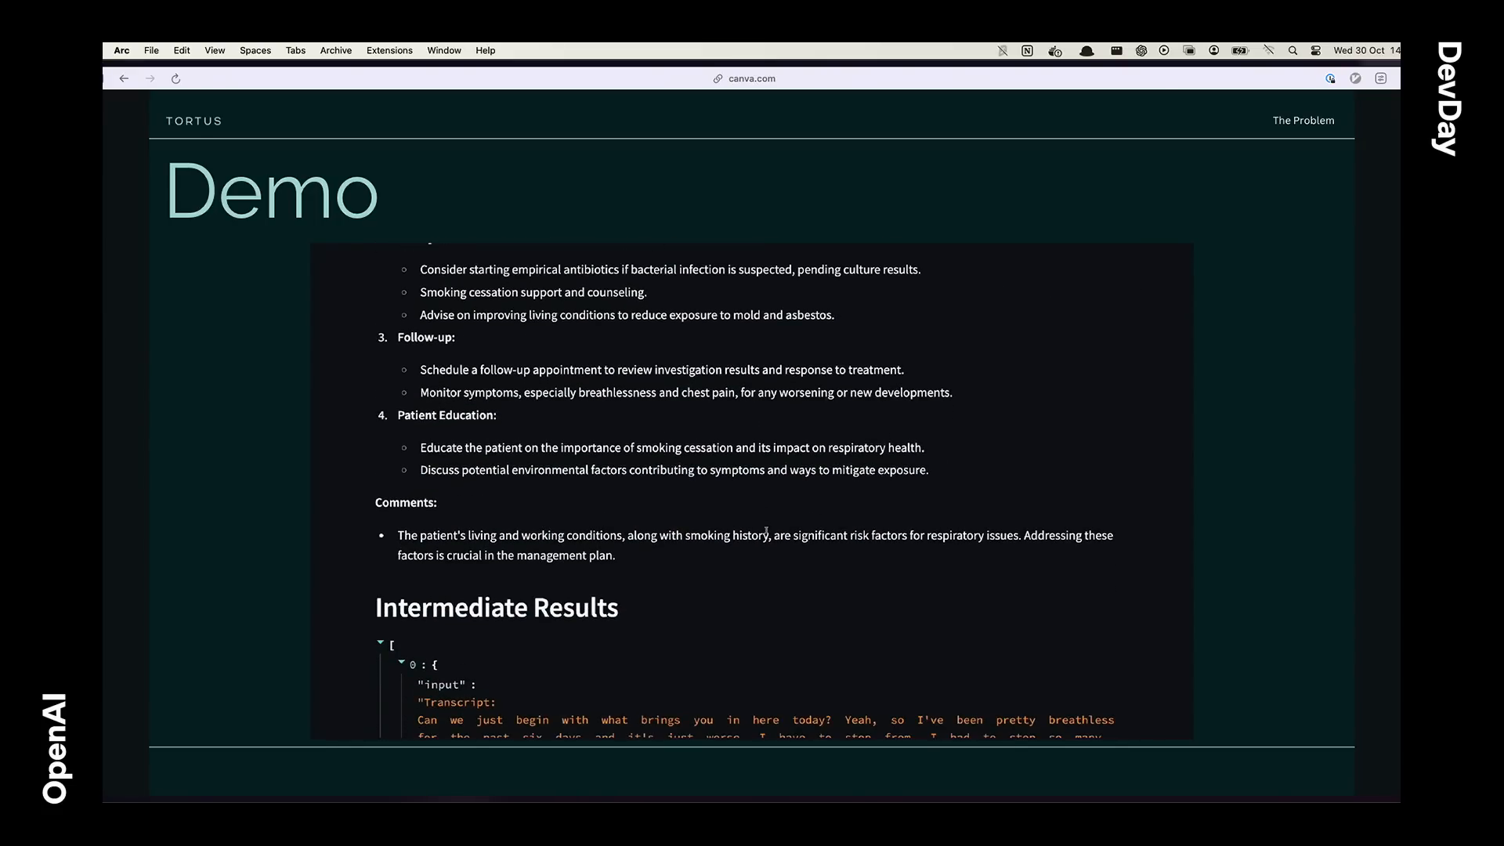
pyautogui.scroll(-3)
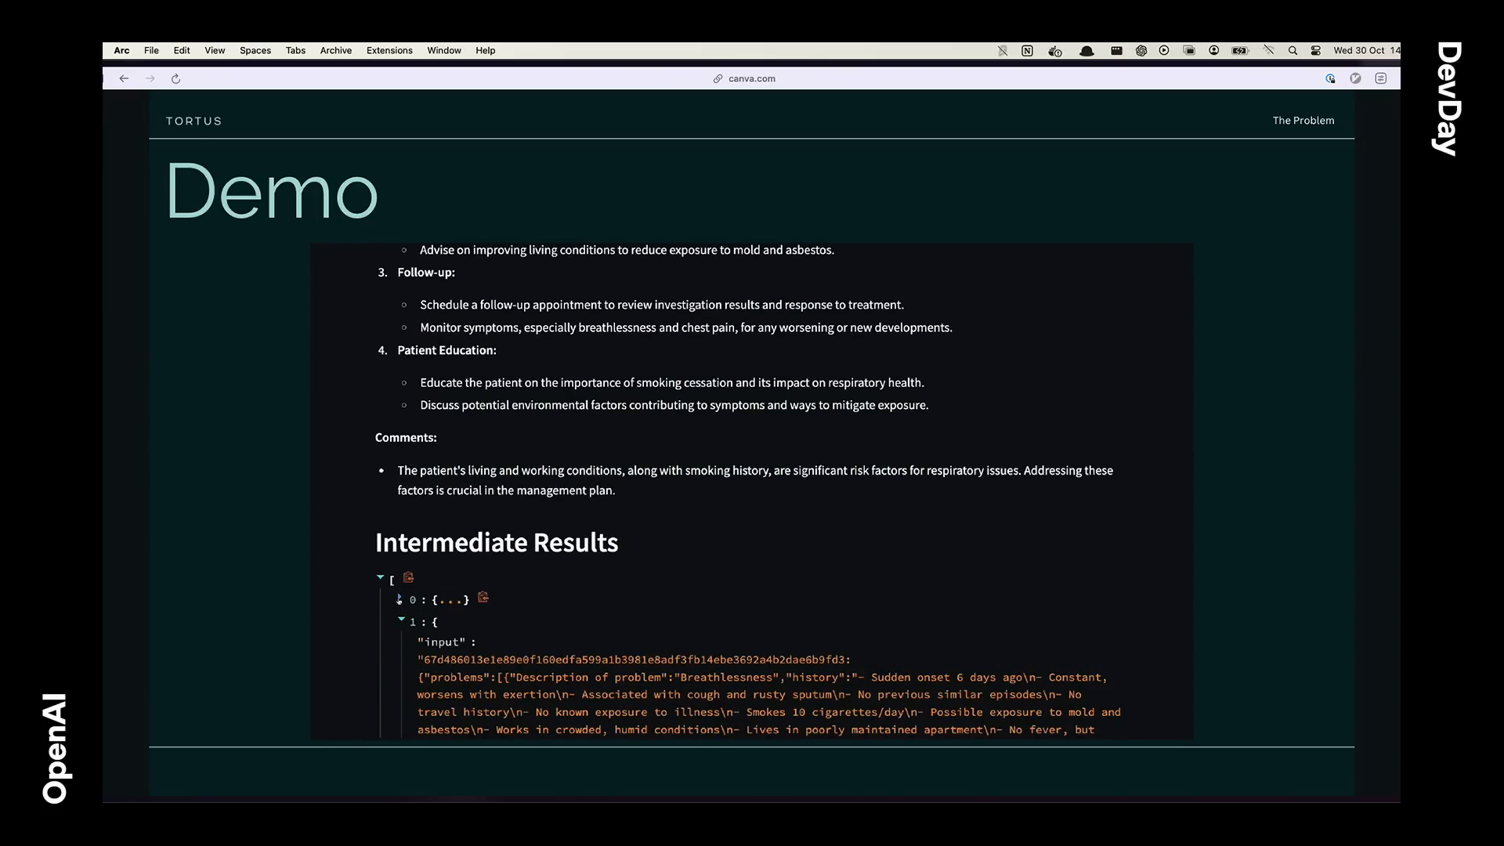
pyautogui.scroll(-3)
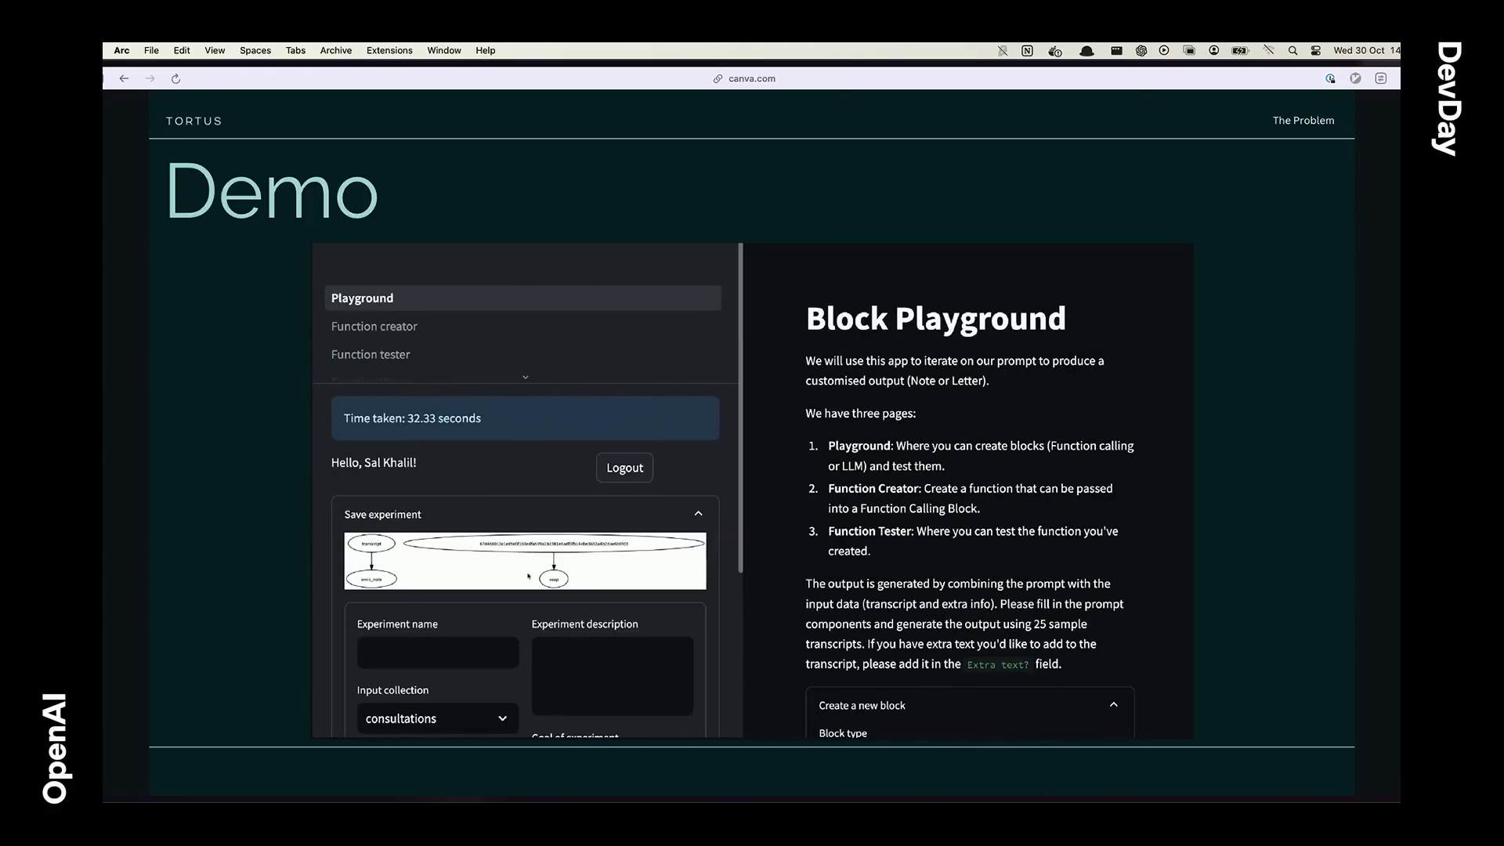
# Step: Scroll to the Save experiment expander showing the chained-block flow diagram and empty fields
pyautogui.scroll(-3)
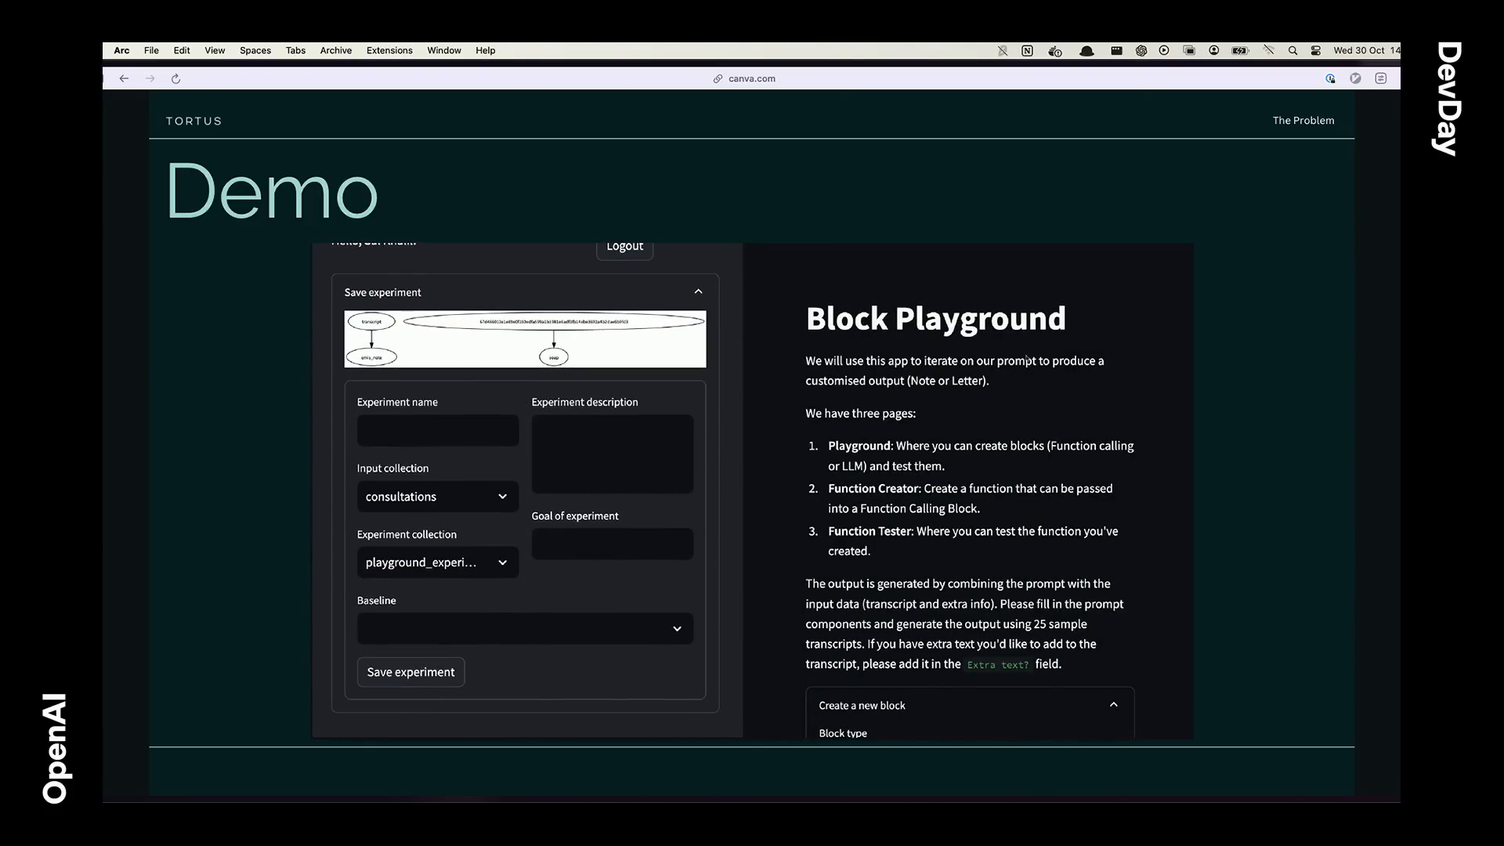